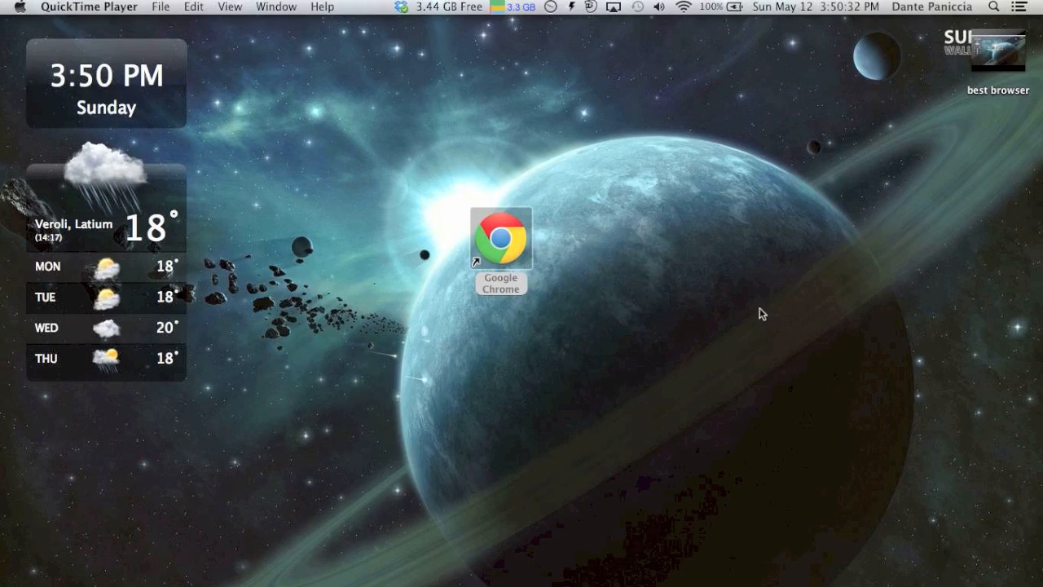
pyautogui.moveTo(541, 322)
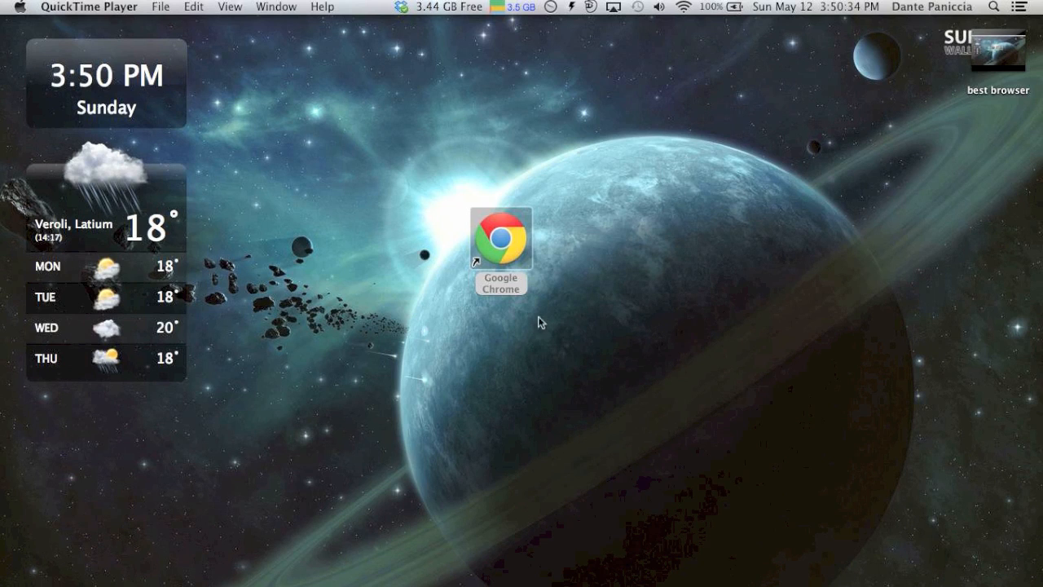
pyautogui.moveTo(489, 242)
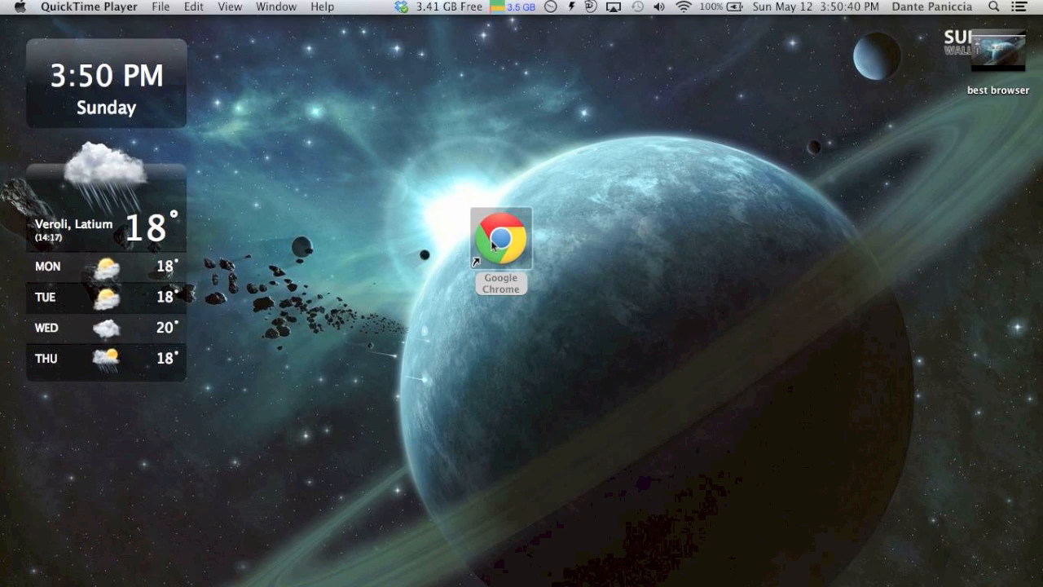
pyautogui.moveTo(555, 344)
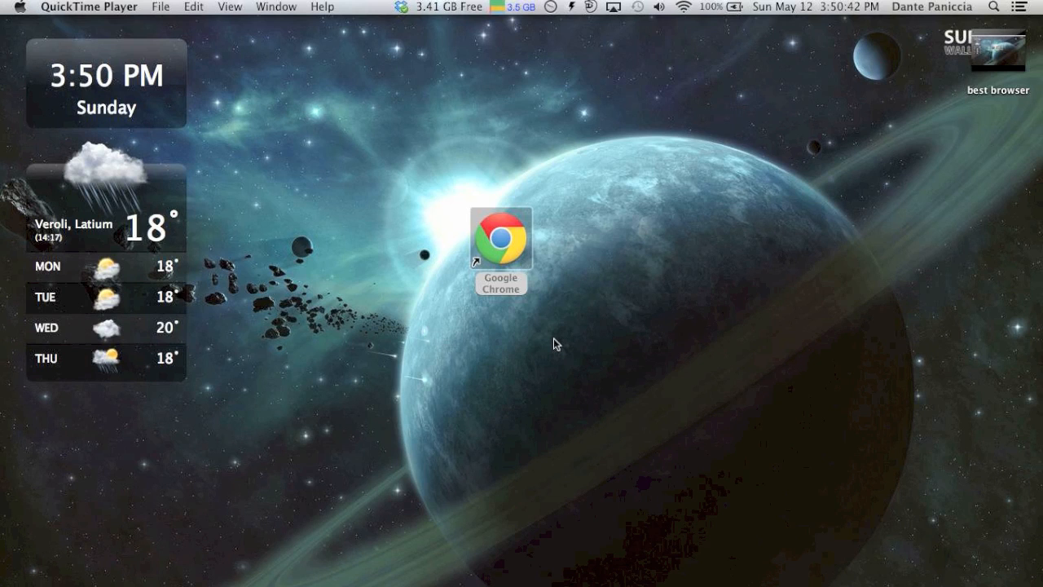
# - Bring up the context menu for the Google Chrome alias on the desktop
pyautogui.rightClick(501, 238)
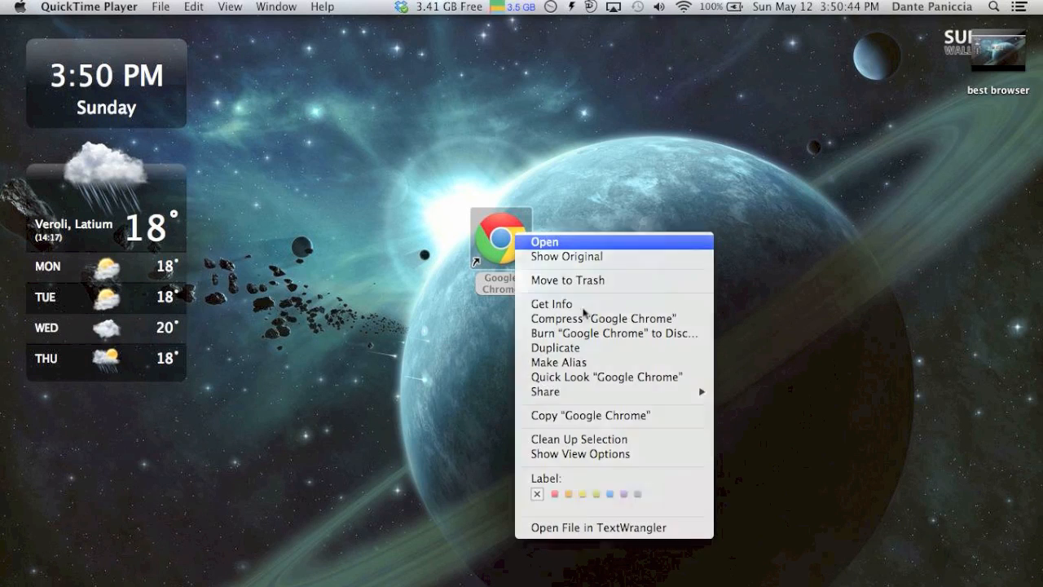
# - Launch Google Chrome to its New Tab page with Google search and site thumbnails
pyautogui.click(544, 241)
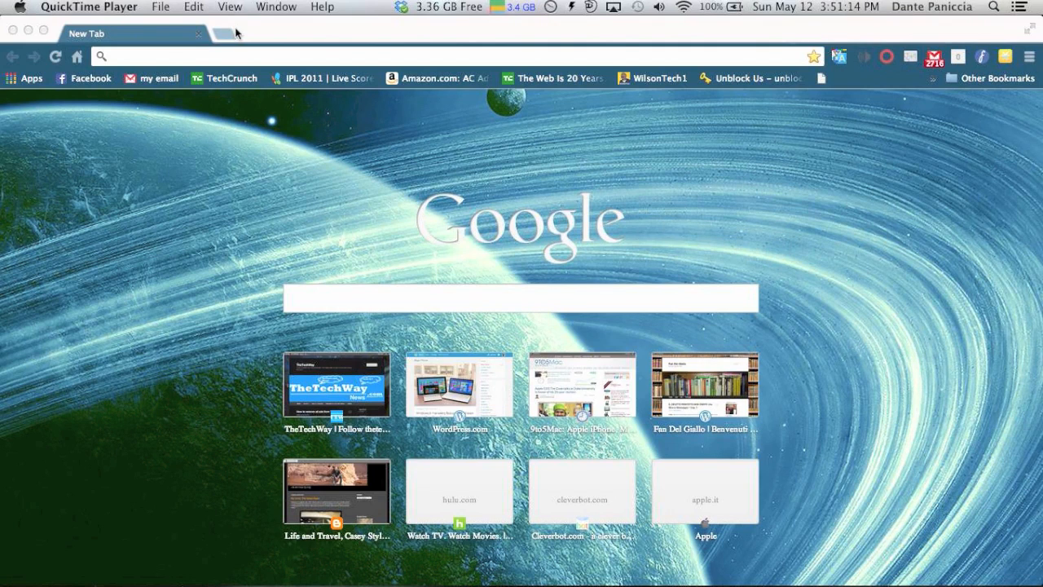
pyautogui.moveTo(290, 6)
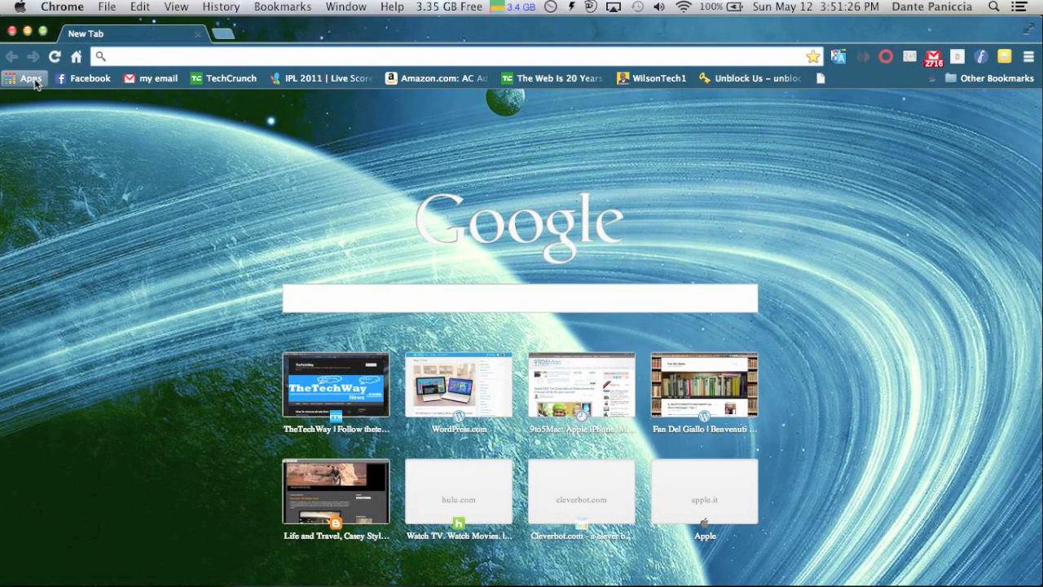
pyautogui.moveTo(932, 130)
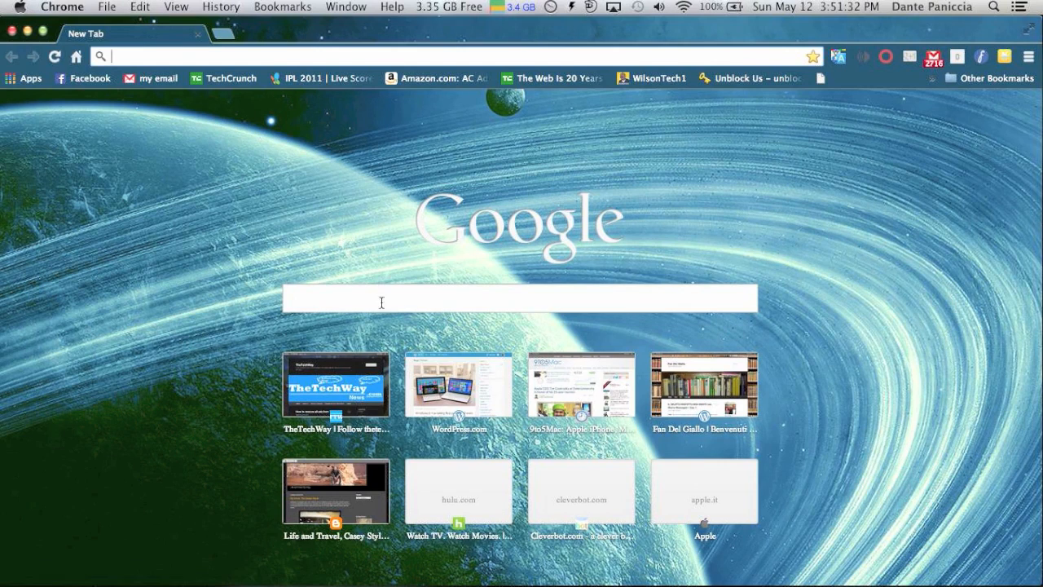
pyautogui.moveTo(849, 297)
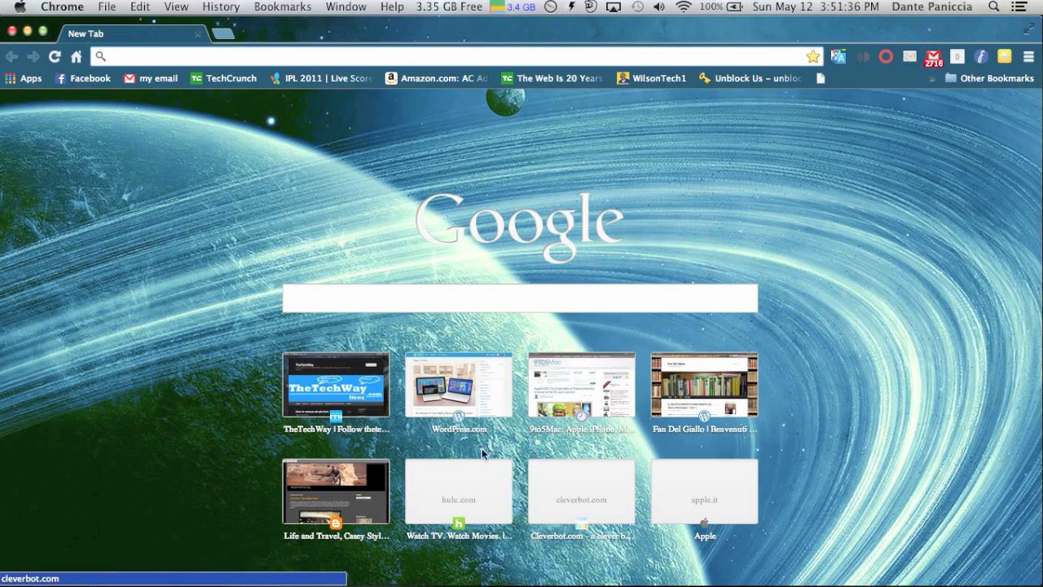
pyautogui.moveTo(786, 409)
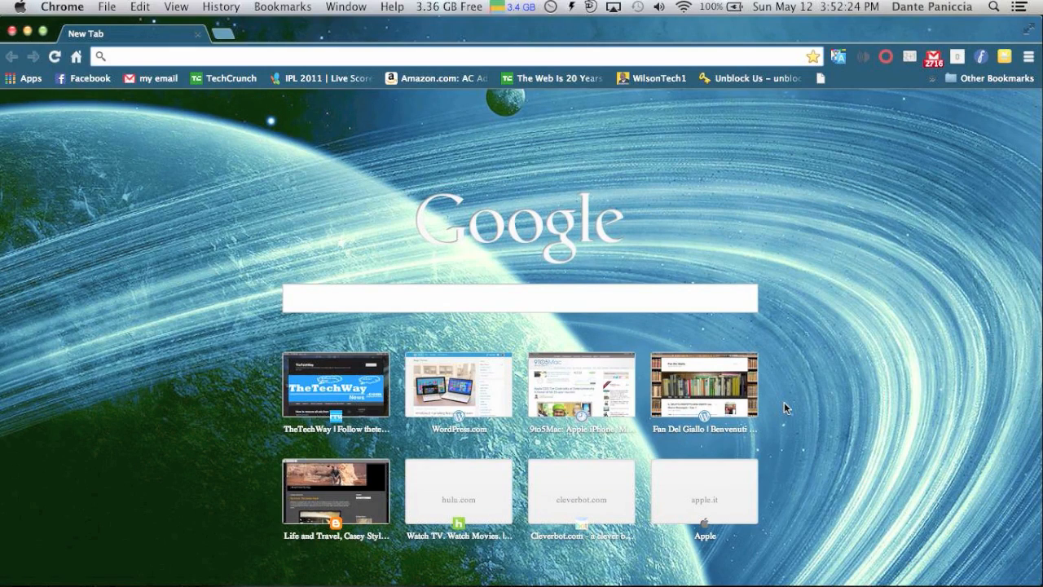
pyautogui.moveTo(242, 290)
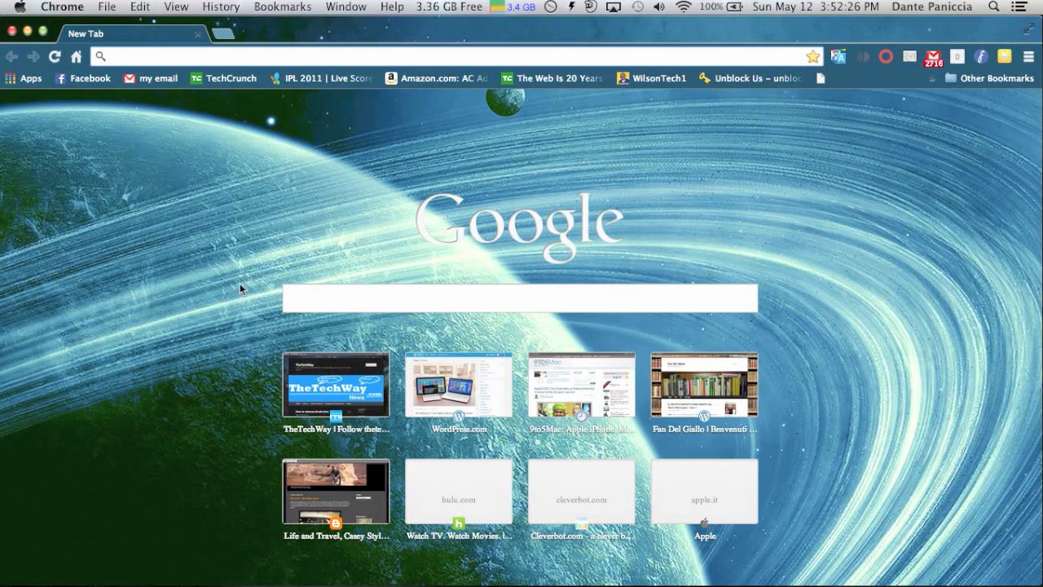
pyautogui.moveTo(549, 483)
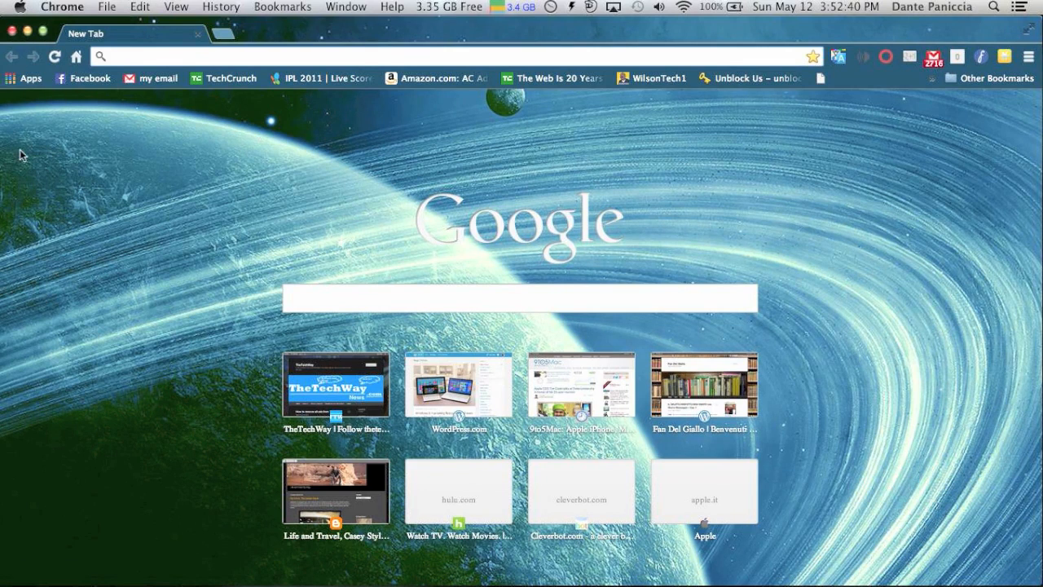
# - Show Chrome's Apps page with Facebook, Gmail and YouTube via the bookmarks bar
pyautogui.click(22, 78)
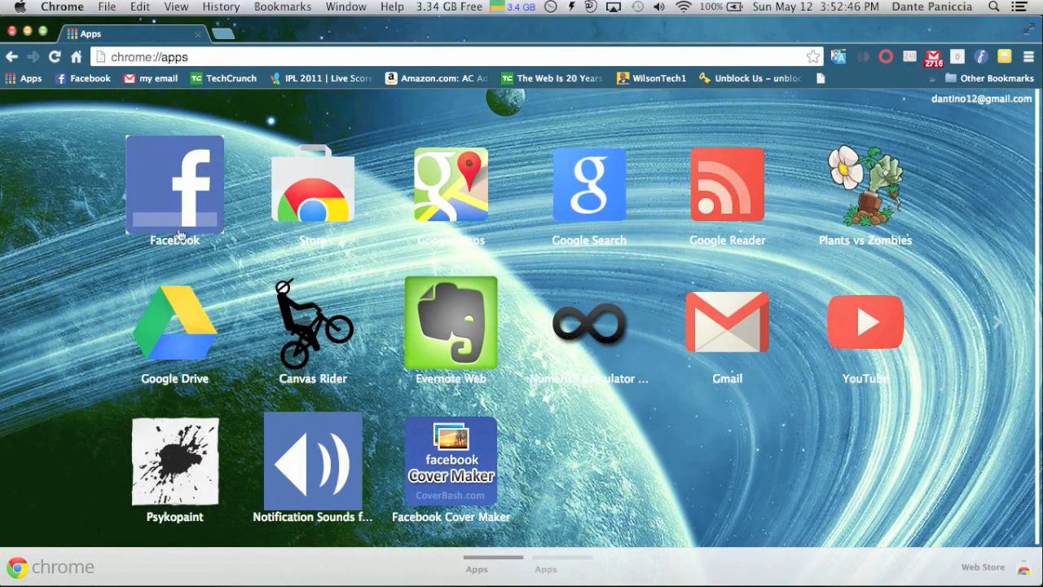
pyautogui.moveTo(880, 395)
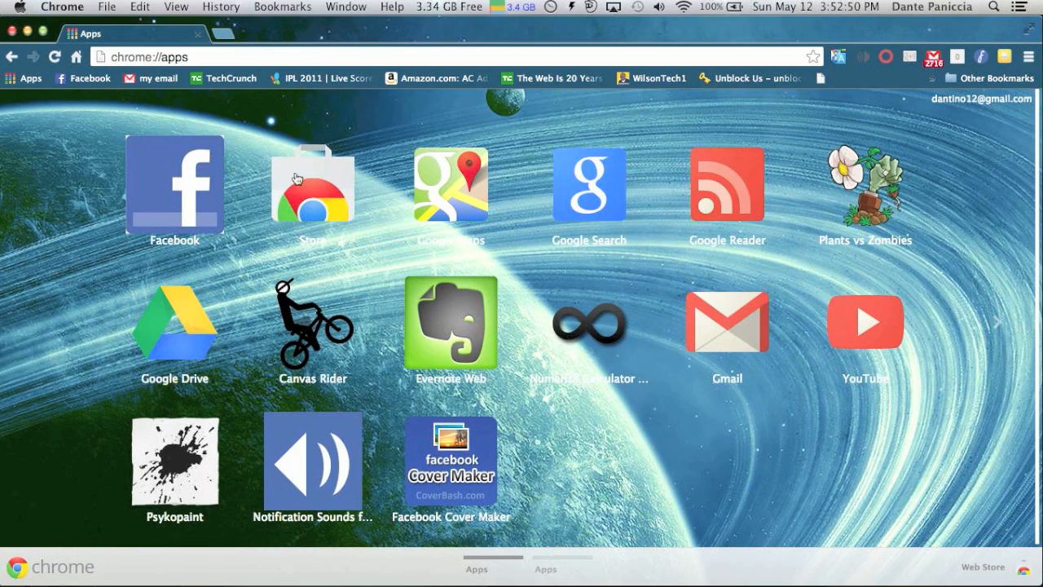
# - Open the Chrome Web Store from the Apps page and browse down through its recommended apps
pyautogui.click(310, 183)
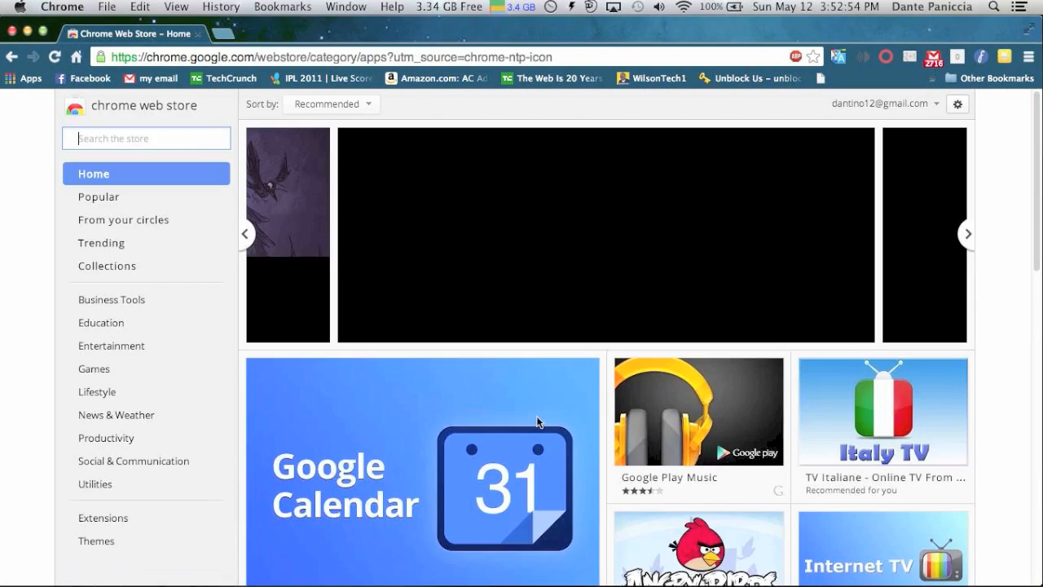
pyautogui.scroll(-3)
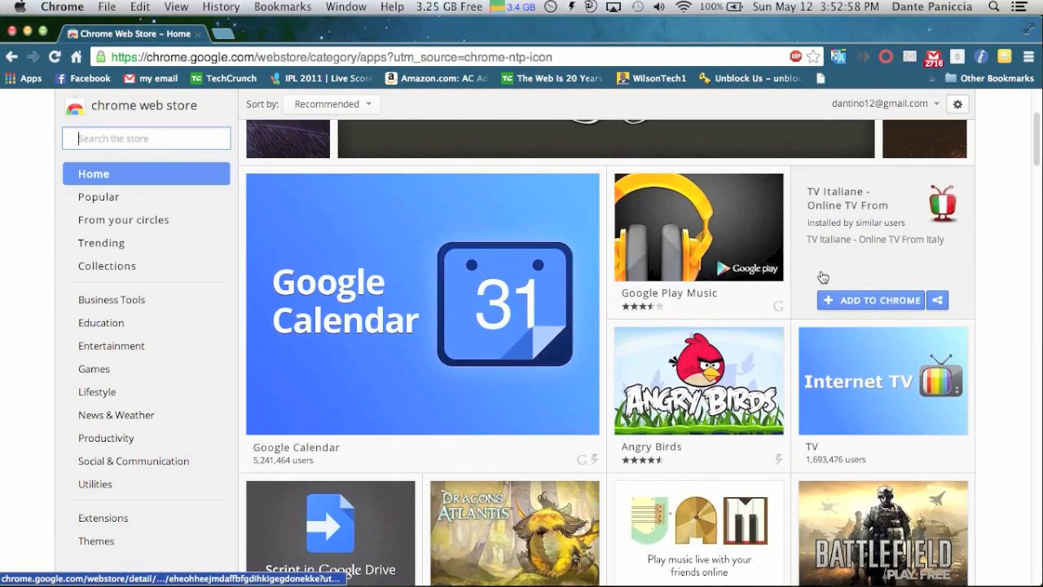
pyautogui.scroll(-3)
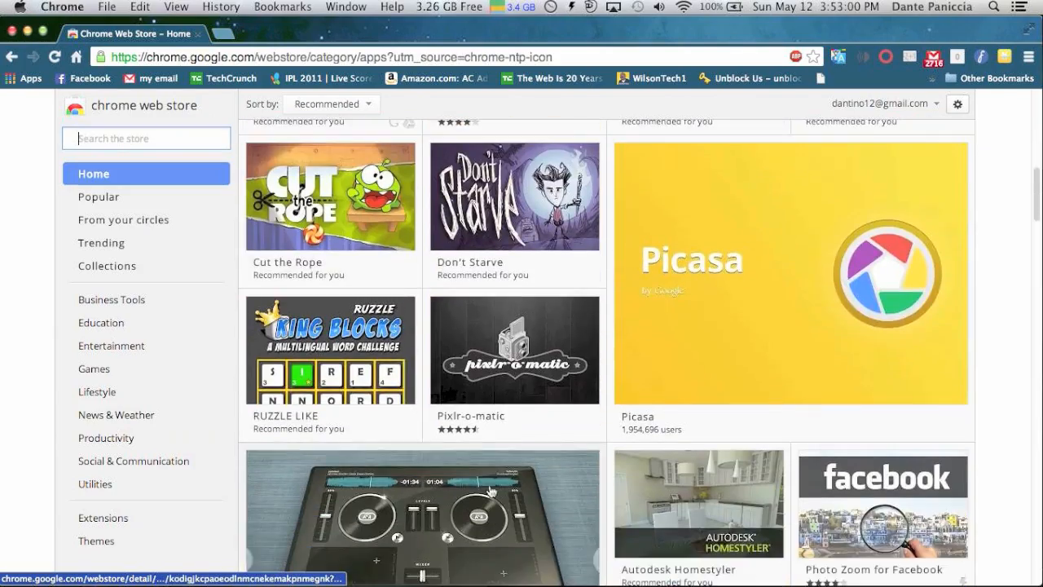
pyautogui.scroll(-3)
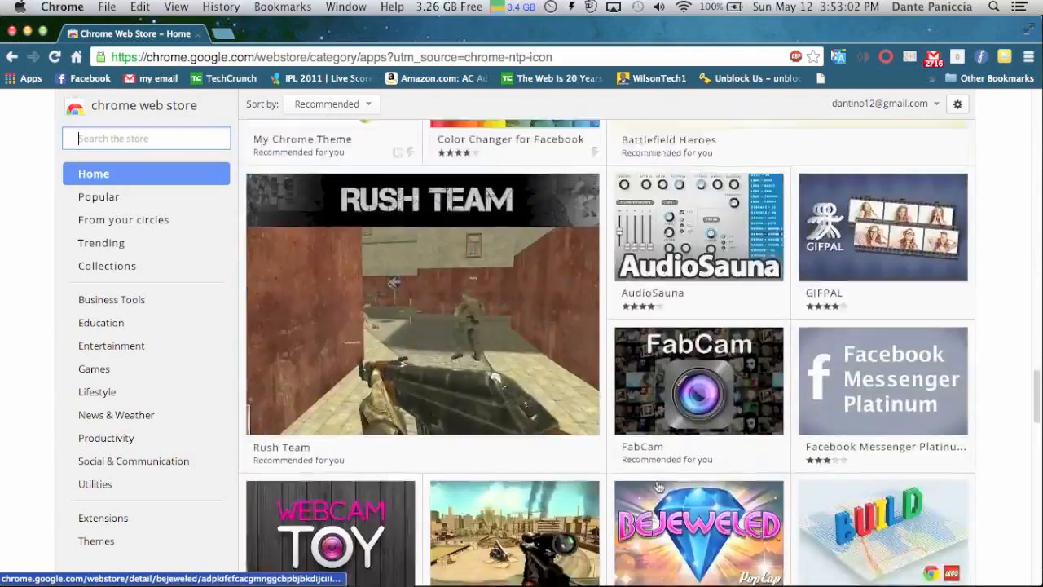
pyautogui.scroll(-3)
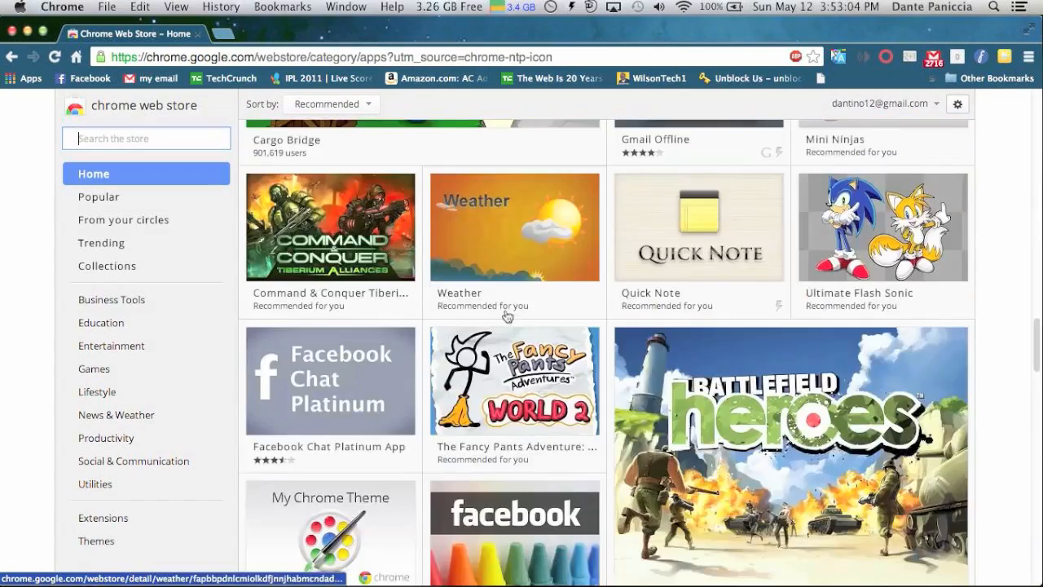
pyautogui.scroll(-3)
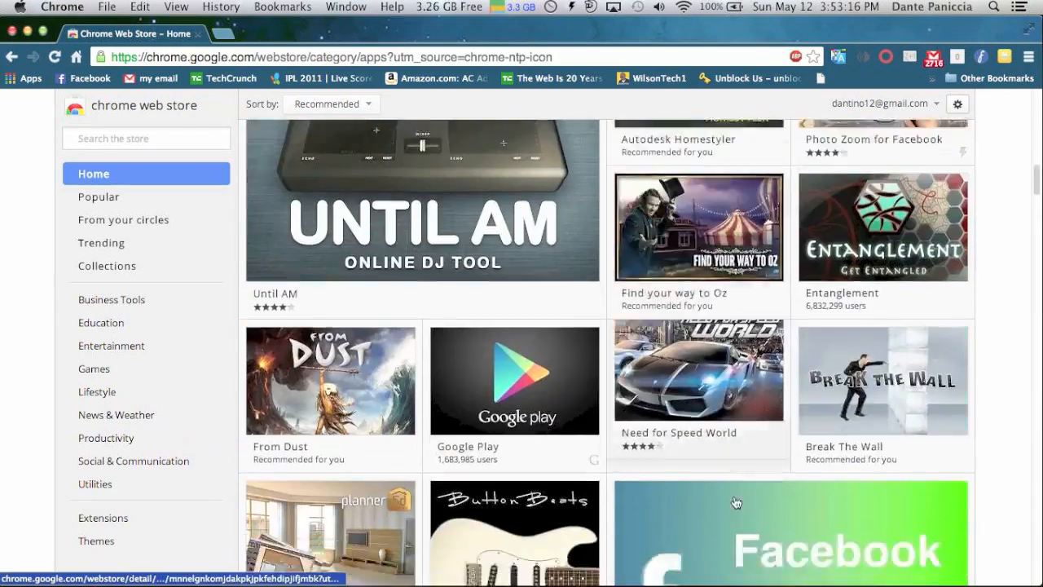
pyautogui.scroll(-3)
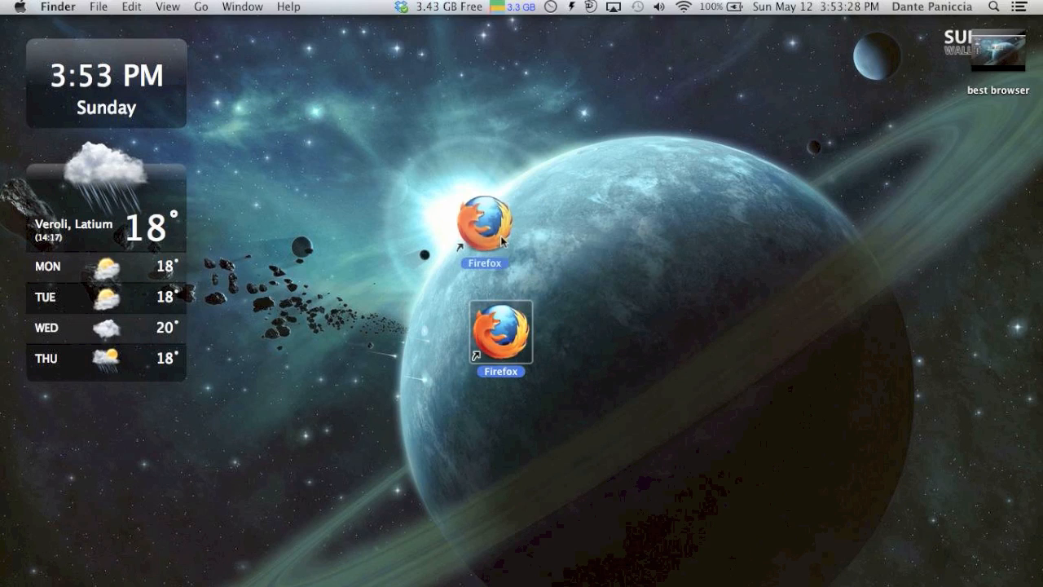
# - Reposition the Firefox alias on the desktop and launch Firefox from it
pyautogui.moveTo(502, 332); pyautogui.dragTo(502, 245)
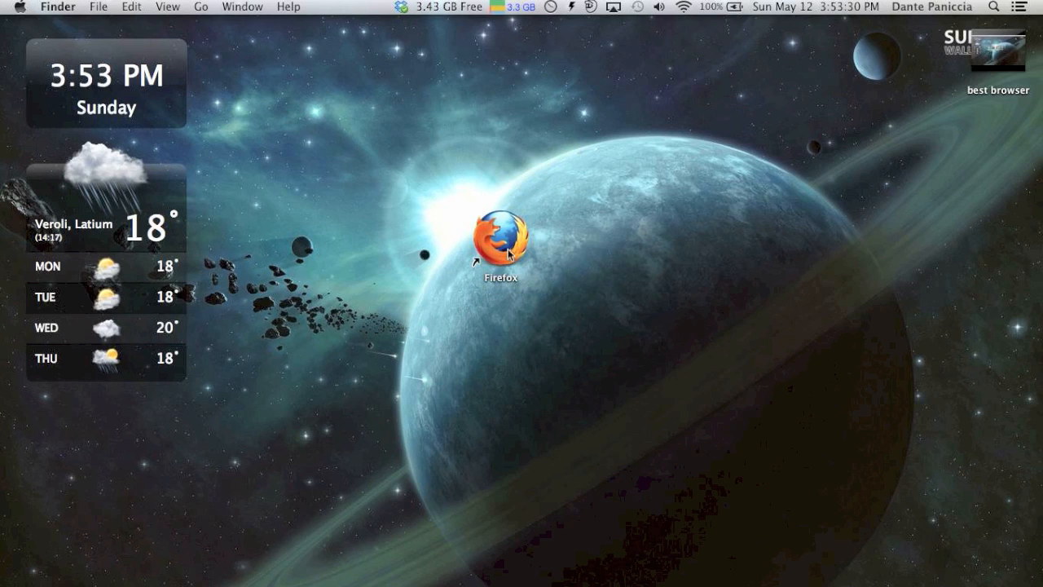
pyautogui.moveTo(505, 258)
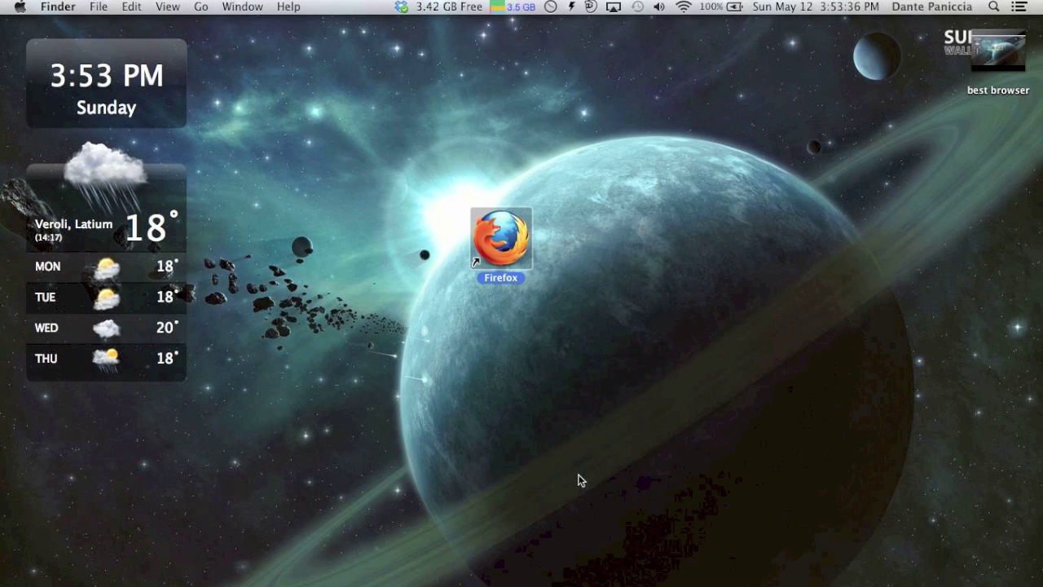
pyautogui.doubleClick(501, 242)
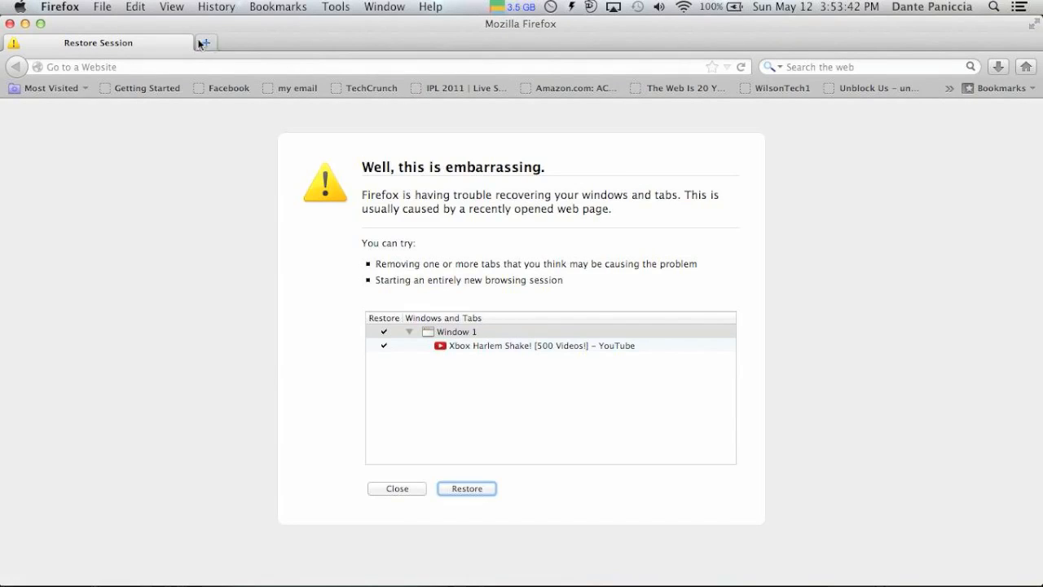
# - Open a new Firefox tab showing thumbnails of recently visited YouTube pages
pyautogui.click(395, 489)
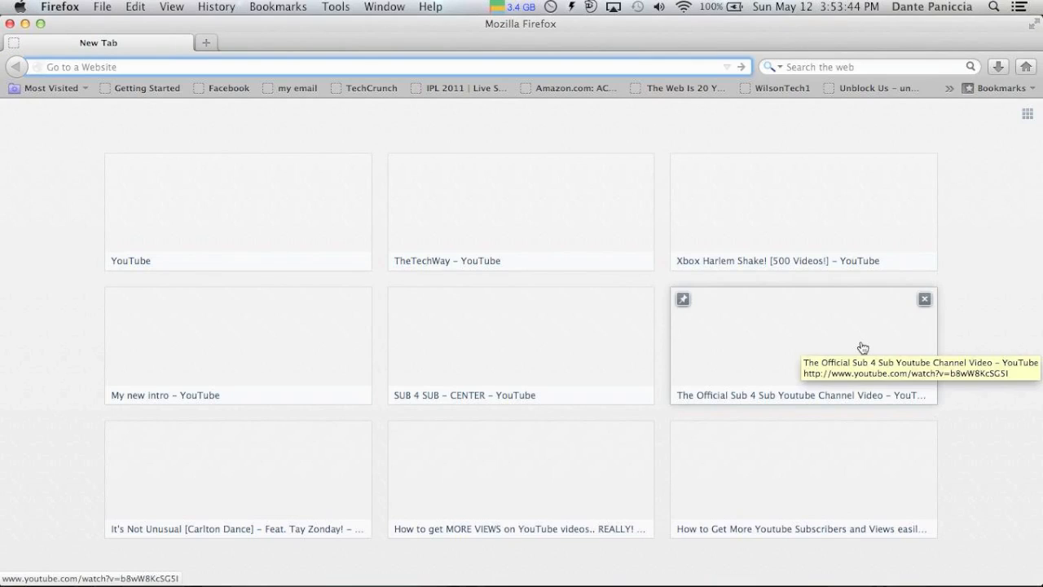
pyautogui.moveTo(492, 251)
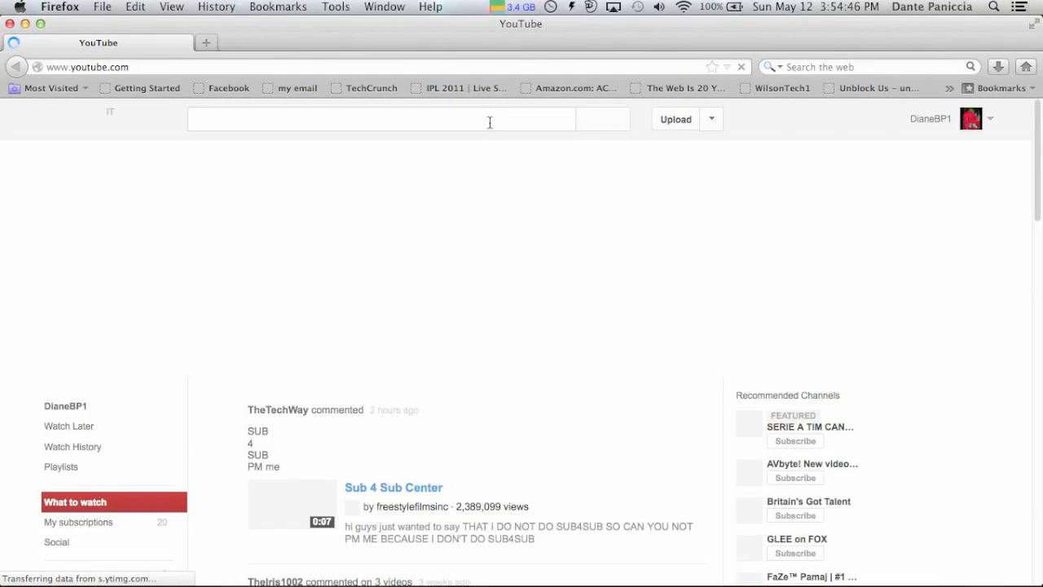
# - Look further down the signed-in YouTube home page feed in Firefox
pyautogui.scroll(-3)
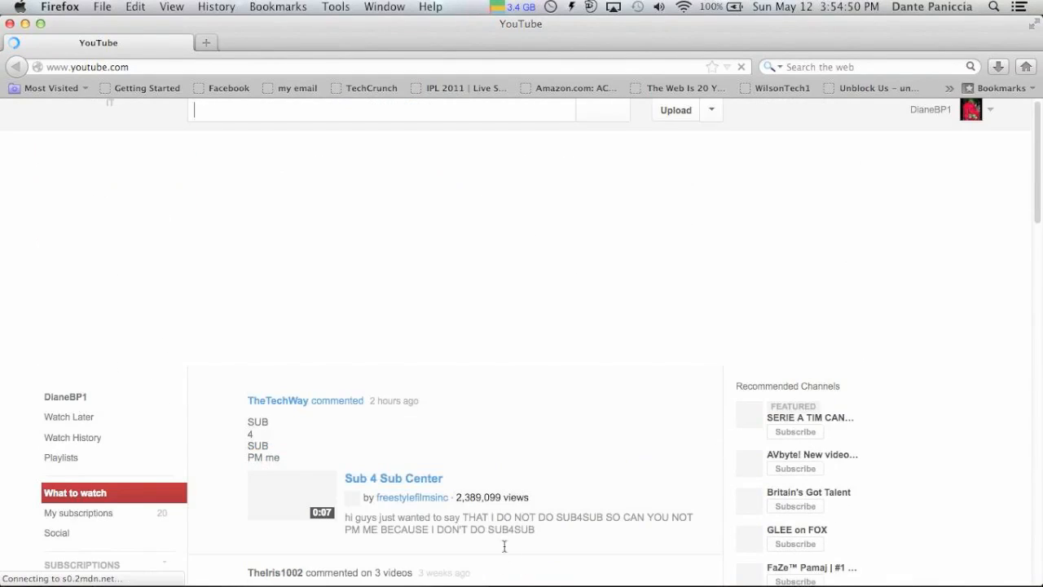
pyautogui.moveTo(155, 134)
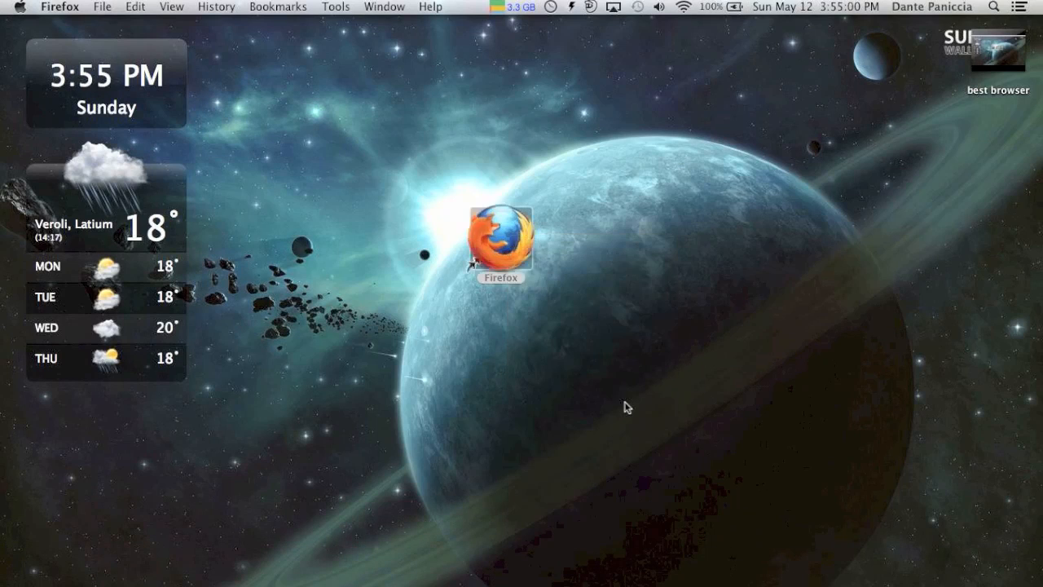
# - Select the Firefox desktop shortcut and show the menu-bar memory monitor's Free Memory options
pyautogui.doubleClick(502, 237)
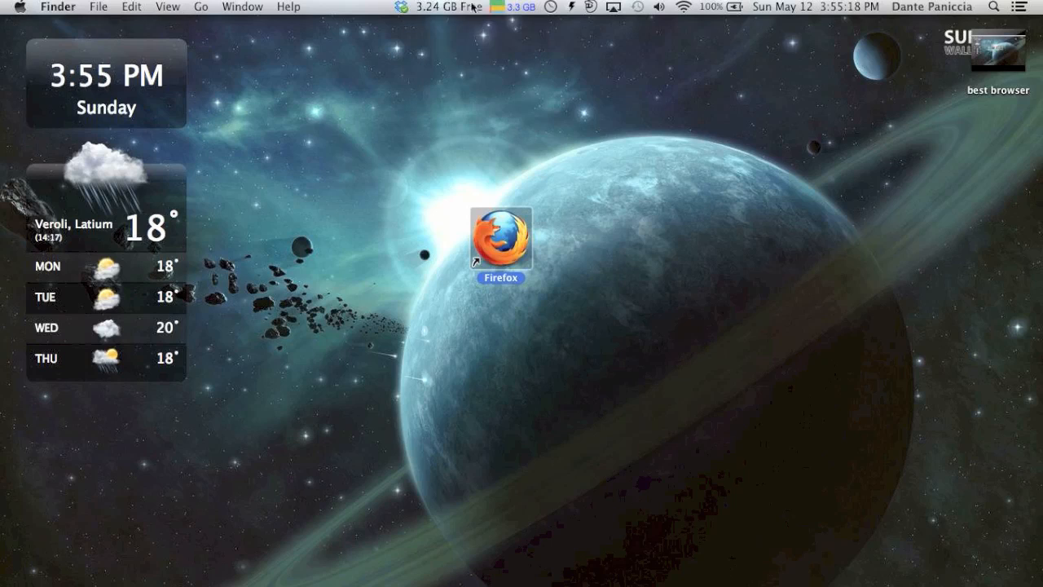
pyautogui.click(463, 6)
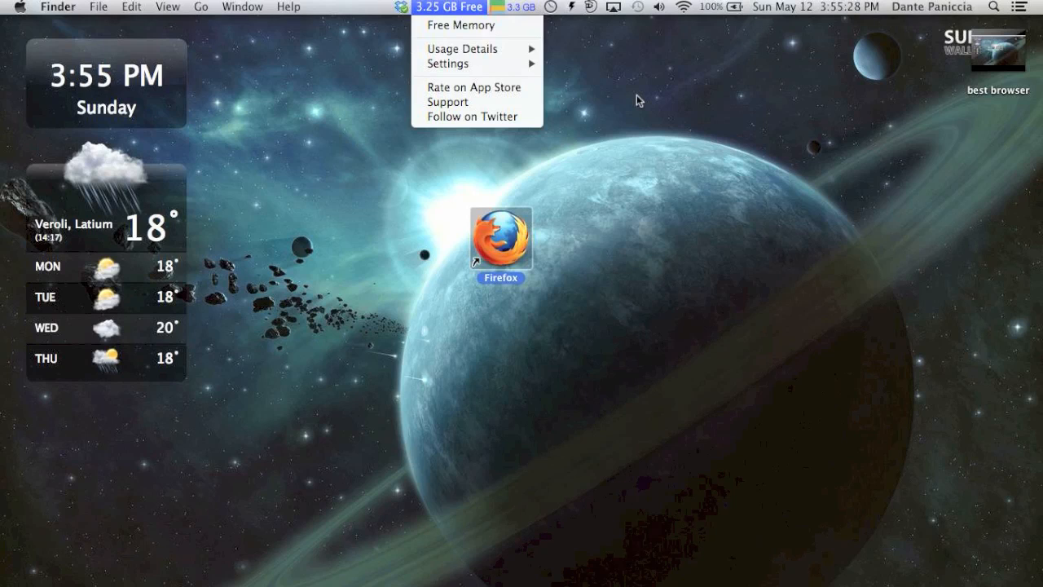
pyautogui.moveTo(531, 271)
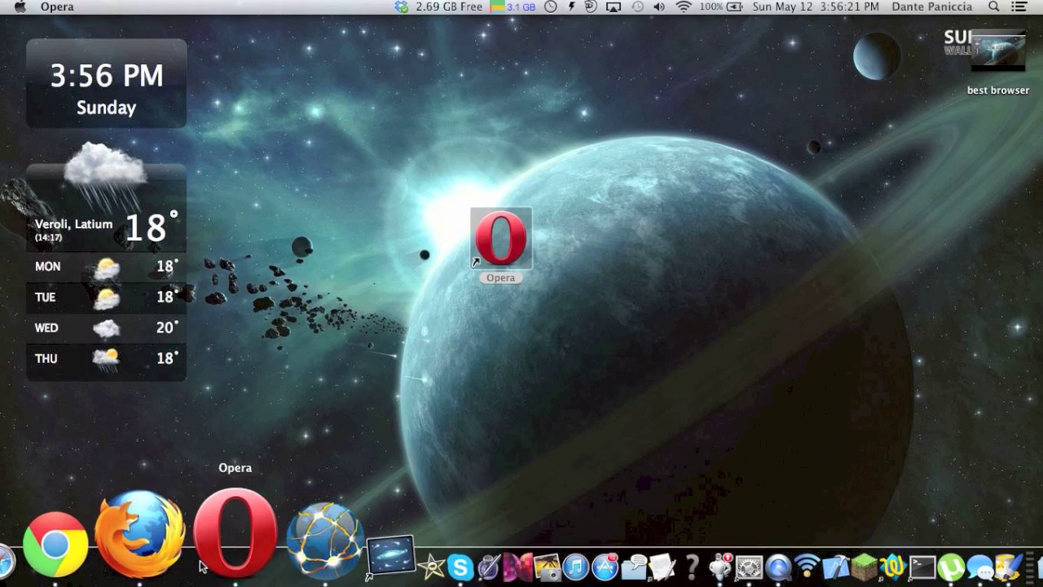
# - Launch Opera from the Dock onto its Speed Dial start page
pyautogui.click(234, 541)
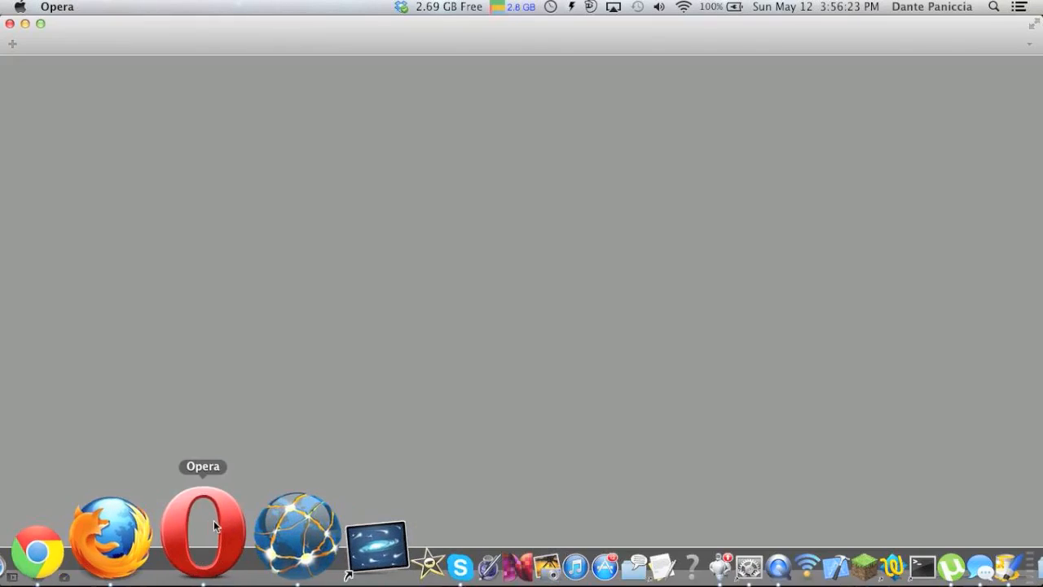
pyautogui.click(199, 540)
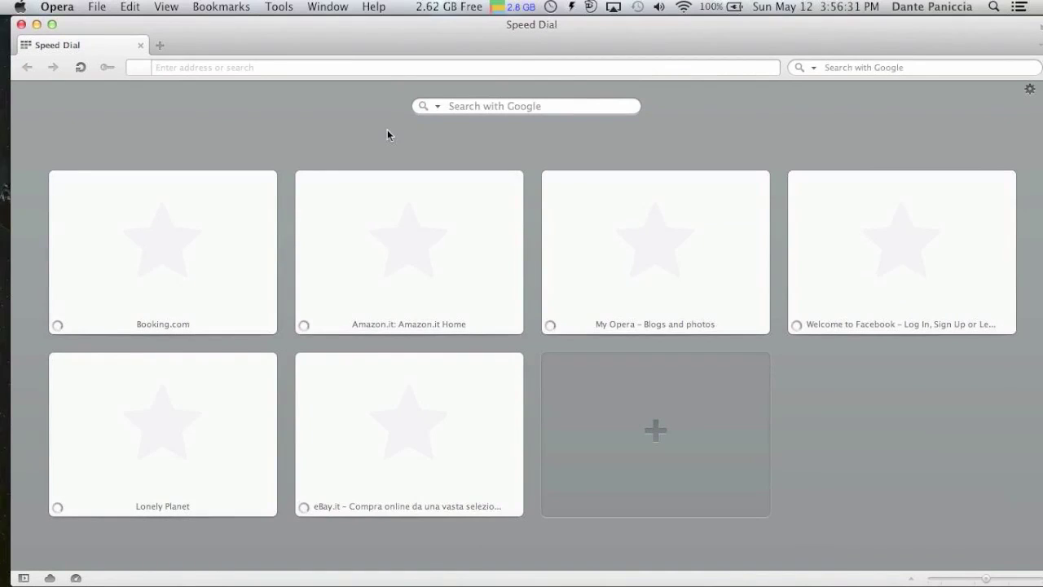
pyautogui.moveTo(501, 355)
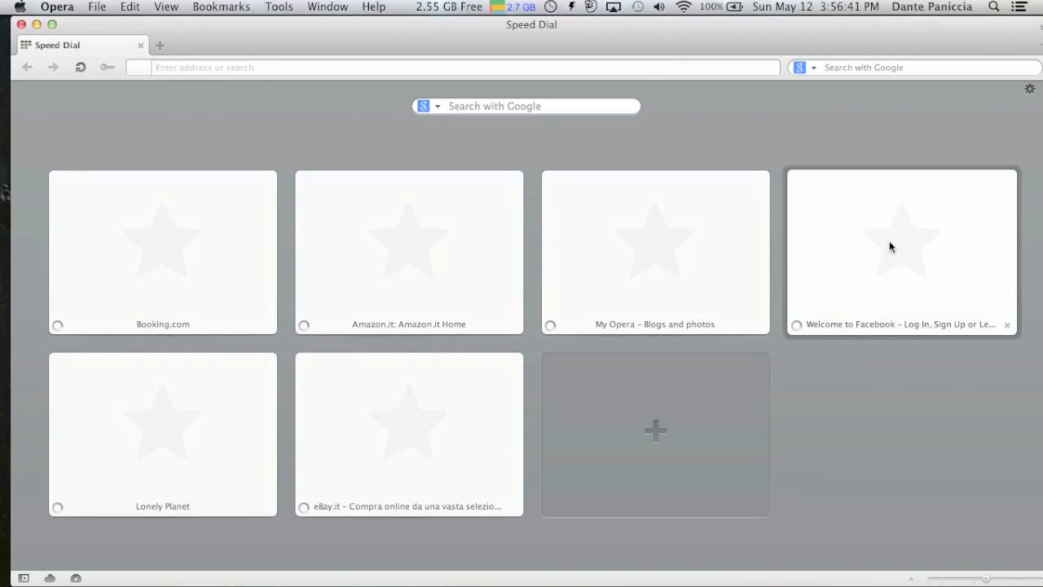
pyautogui.moveTo(444, 320)
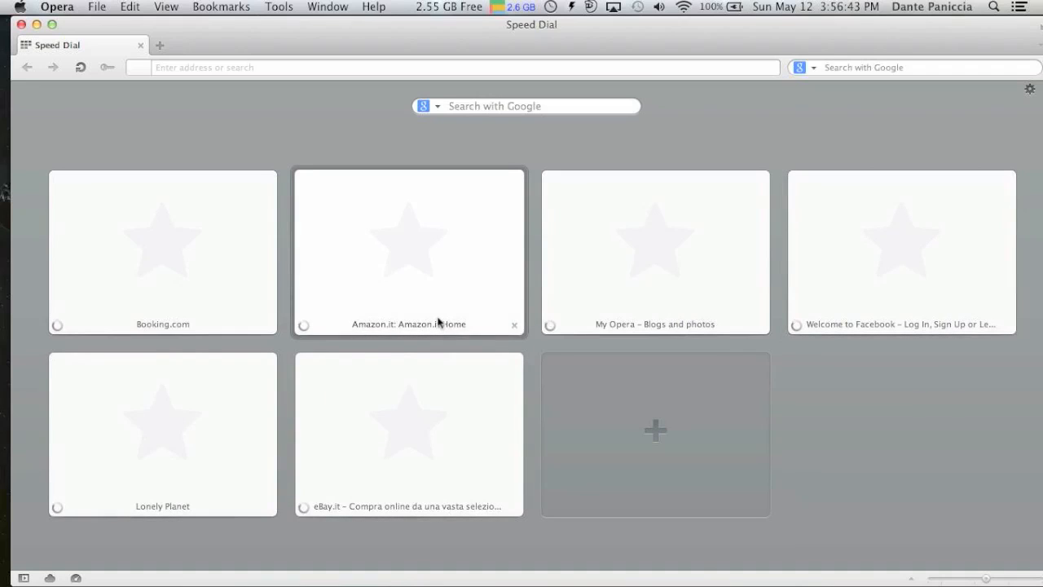
pyautogui.moveTo(440, 323)
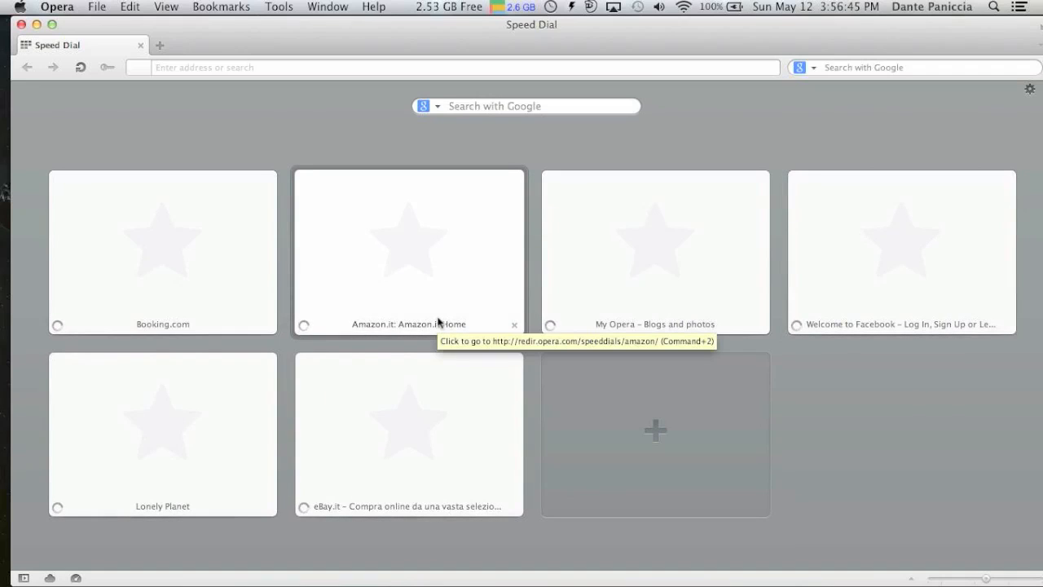
pyautogui.moveTo(127, 303)
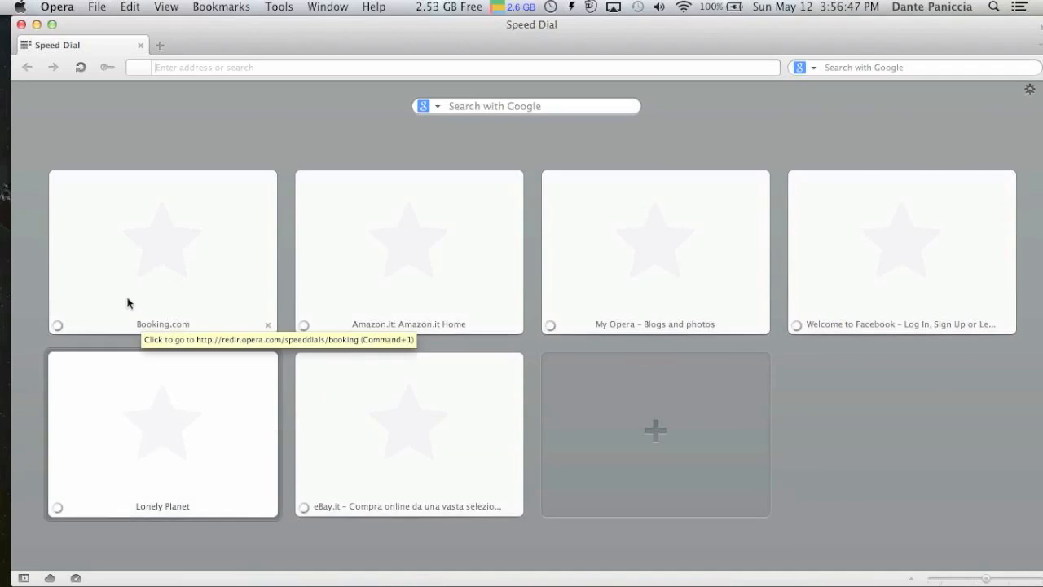
pyautogui.moveTo(878, 348)
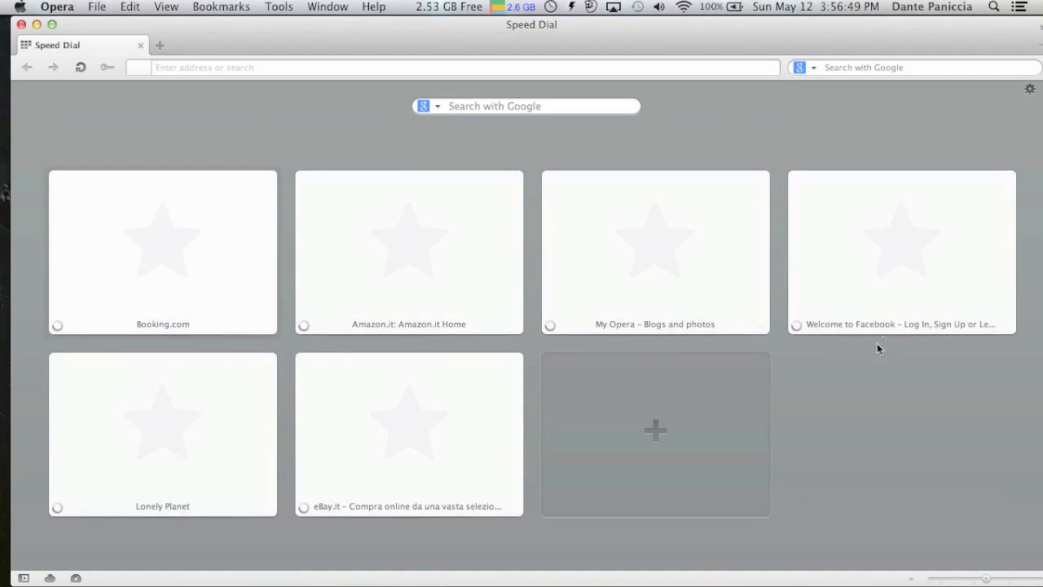
pyautogui.moveTo(259, 412)
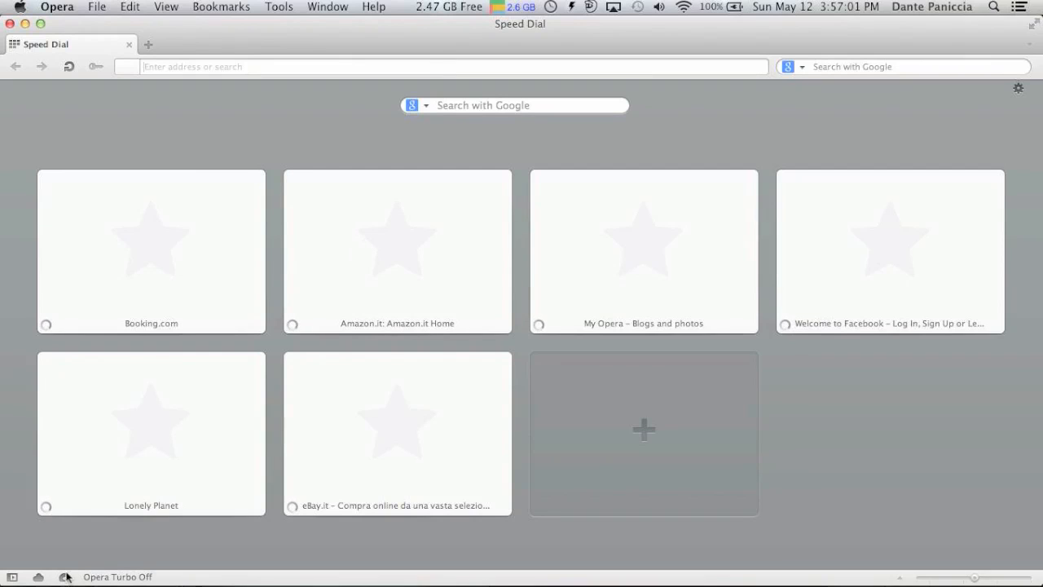
pyautogui.moveTo(67, 577)
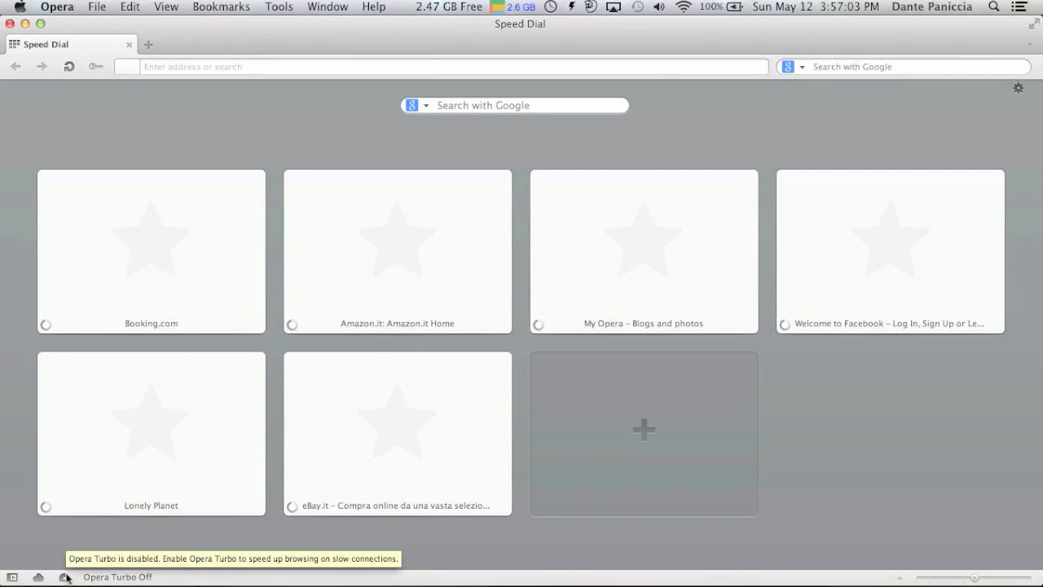
# - Enable Opera Turbo from the status bar, then close the Opera window
pyautogui.click(75, 577)
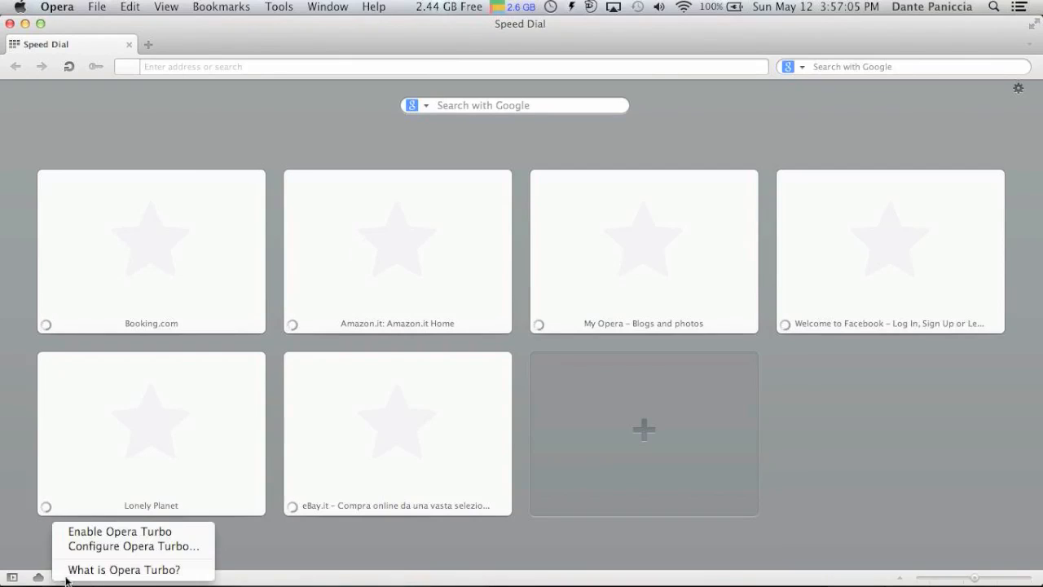
pyautogui.moveTo(117, 531)
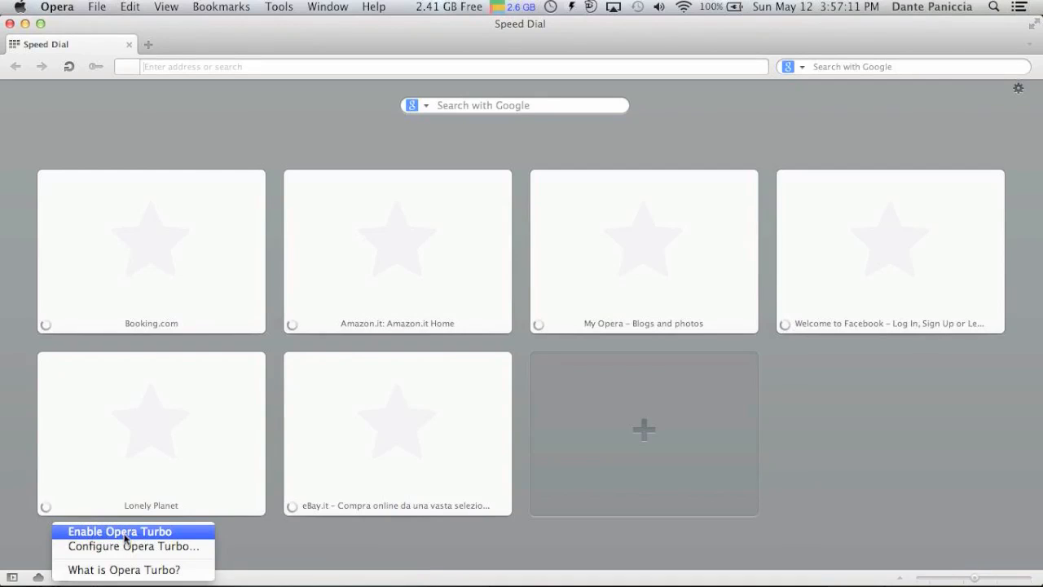
pyautogui.click(124, 531)
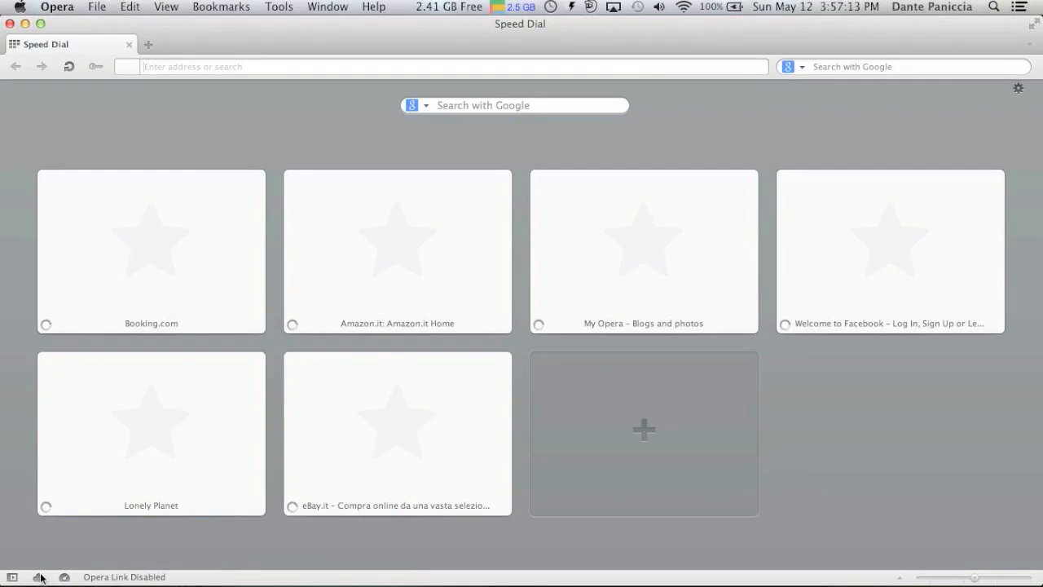
pyautogui.moveTo(39, 574)
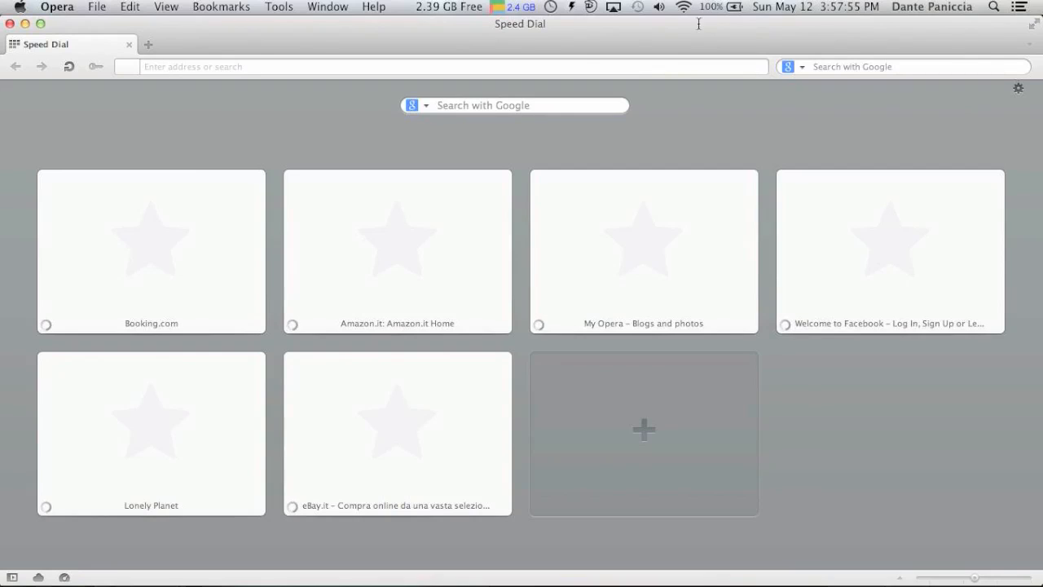
pyautogui.moveTo(424, 43)
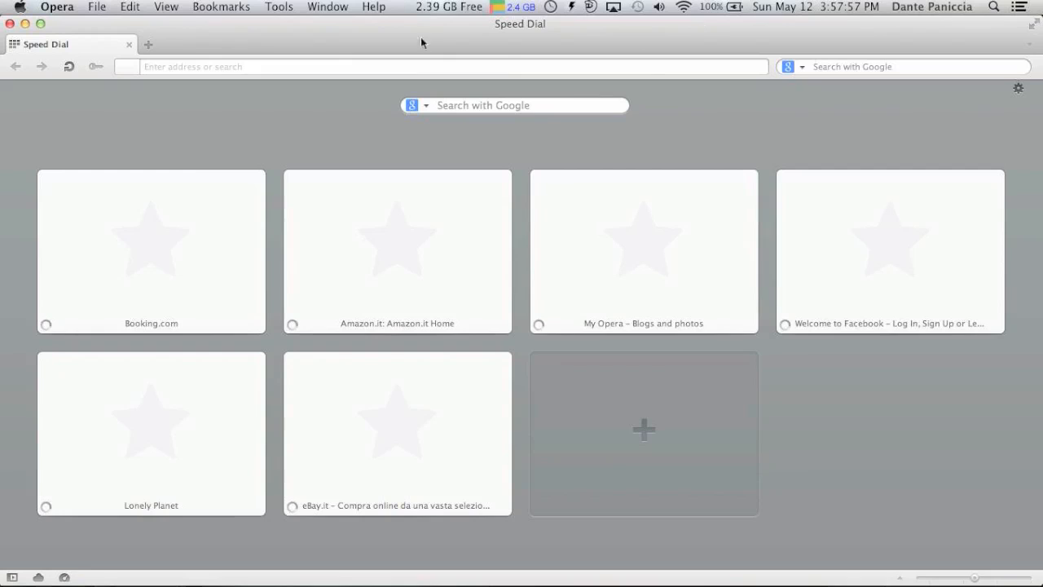
pyautogui.moveTo(218, 147)
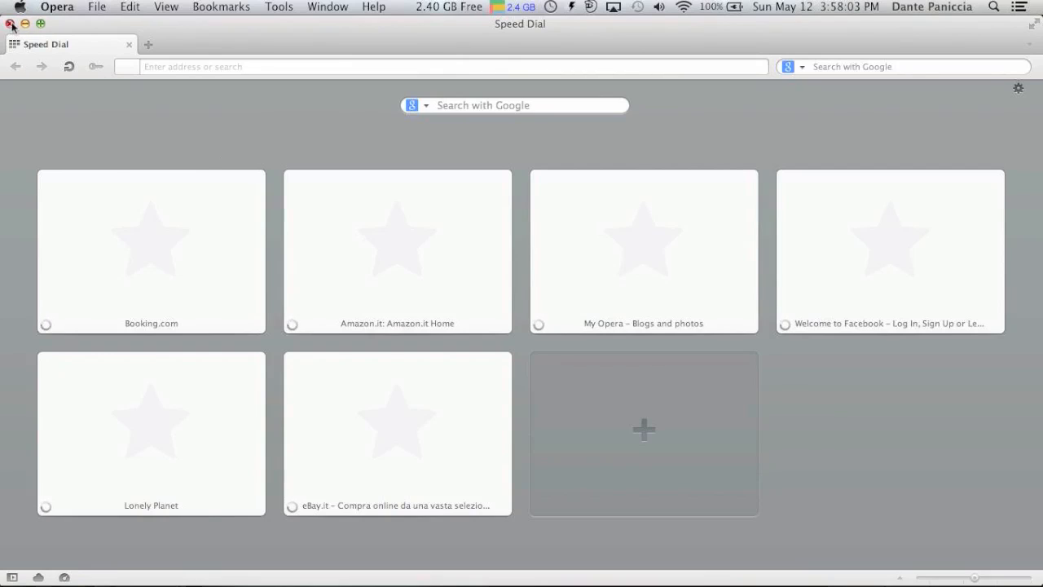
pyautogui.moveTo(171, 124)
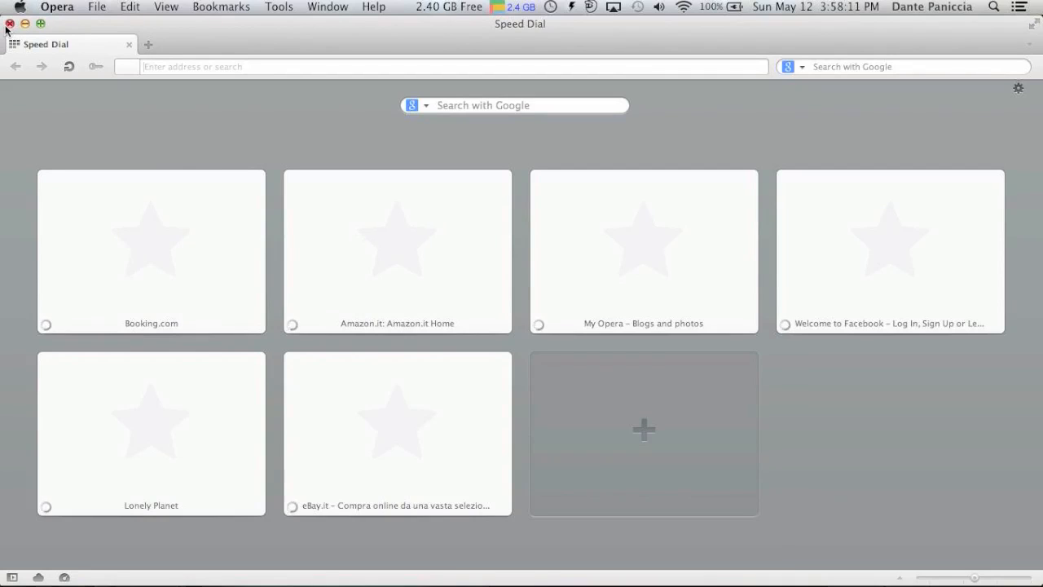
pyautogui.click(10, 23)
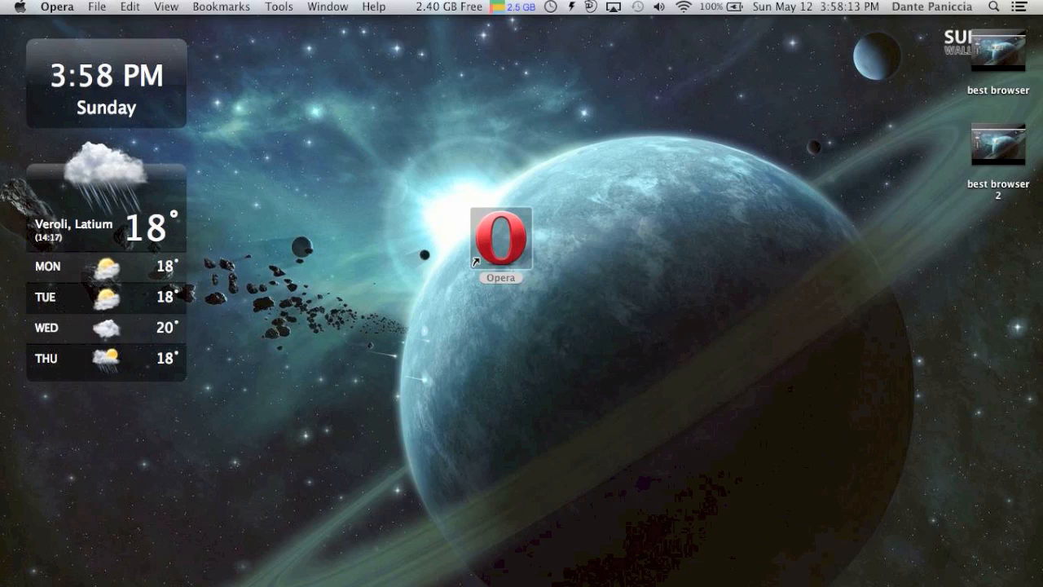
# - Launch Safari from its shortcut on the Finder desktop
pyautogui.click(499, 238)
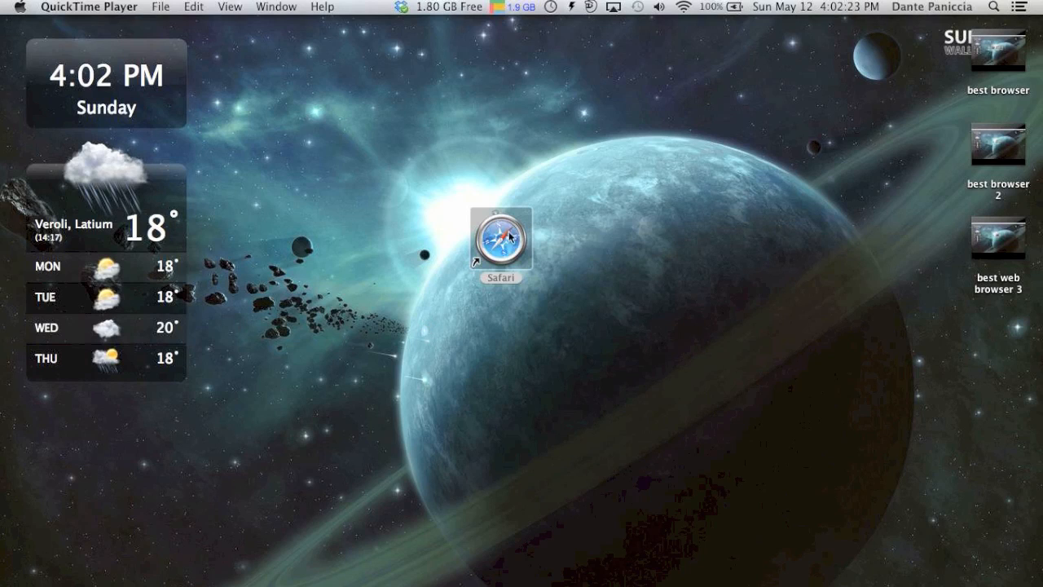
pyautogui.doubleClick(500, 244)
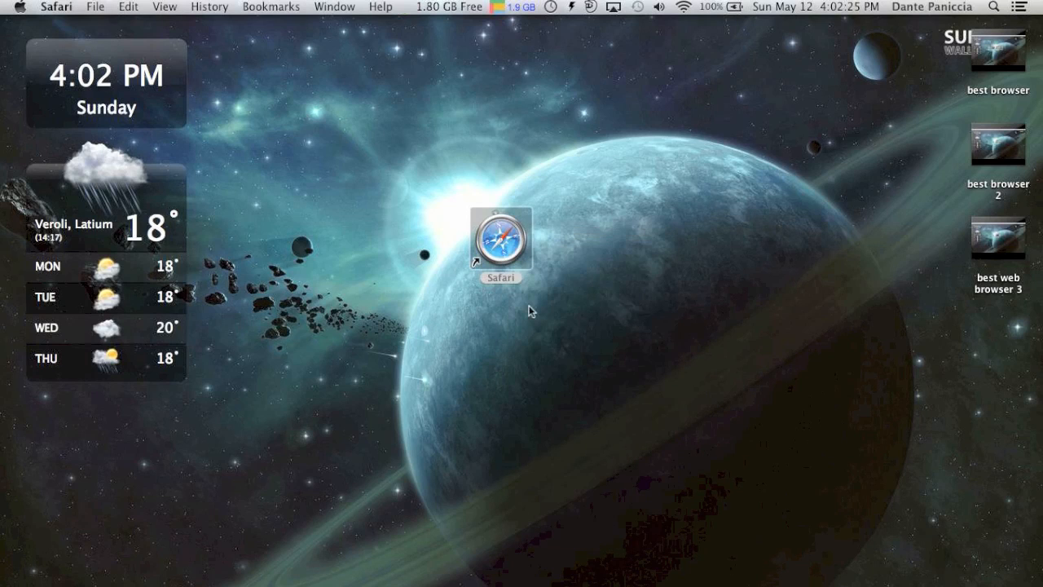
# - Launch Safari, landing on its Genieo newspaper-style homepage
pyautogui.doubleClick(501, 242)
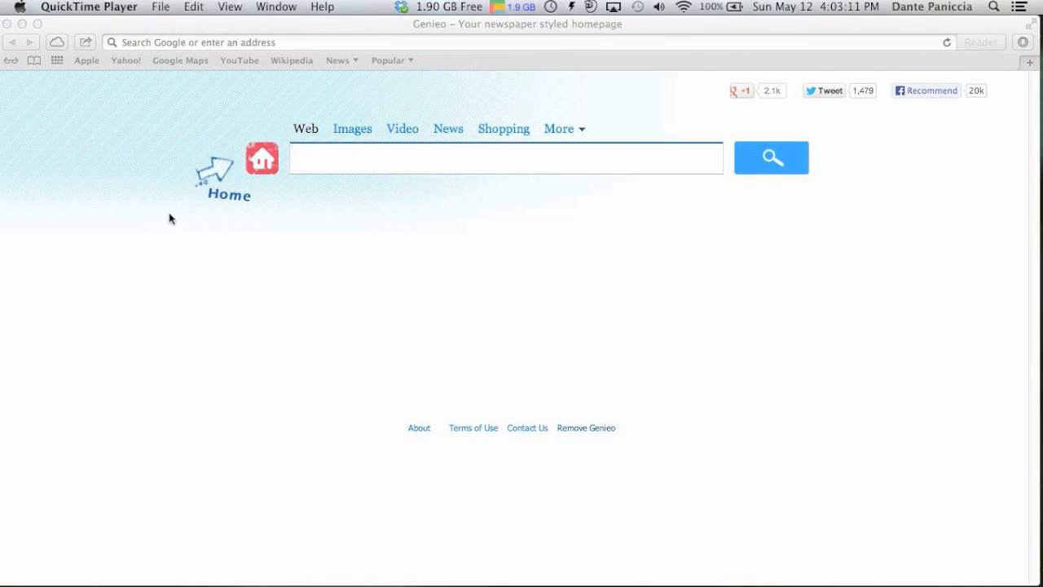
pyautogui.moveTo(153, 210)
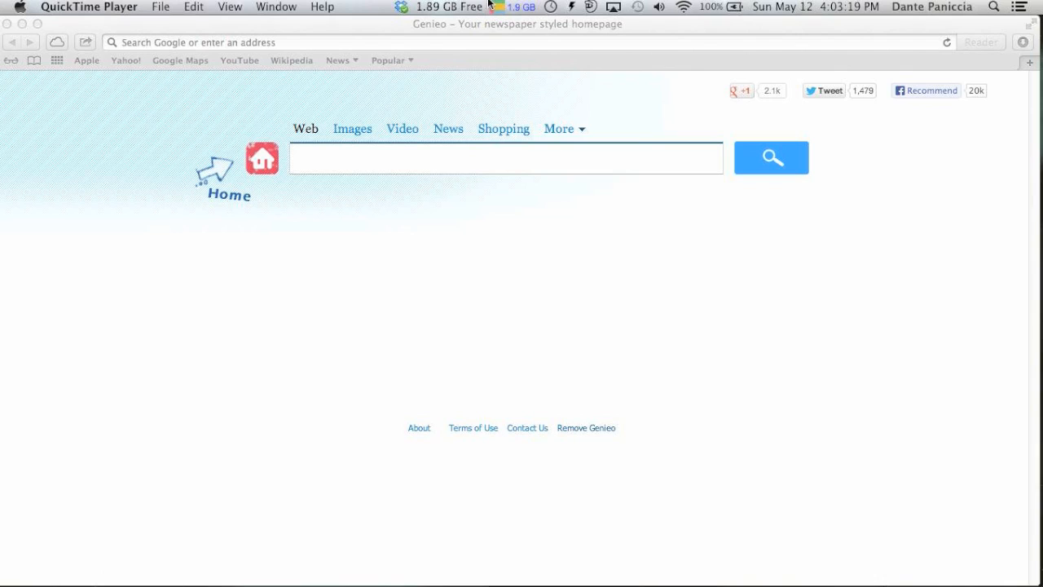
pyautogui.moveTo(92, 96)
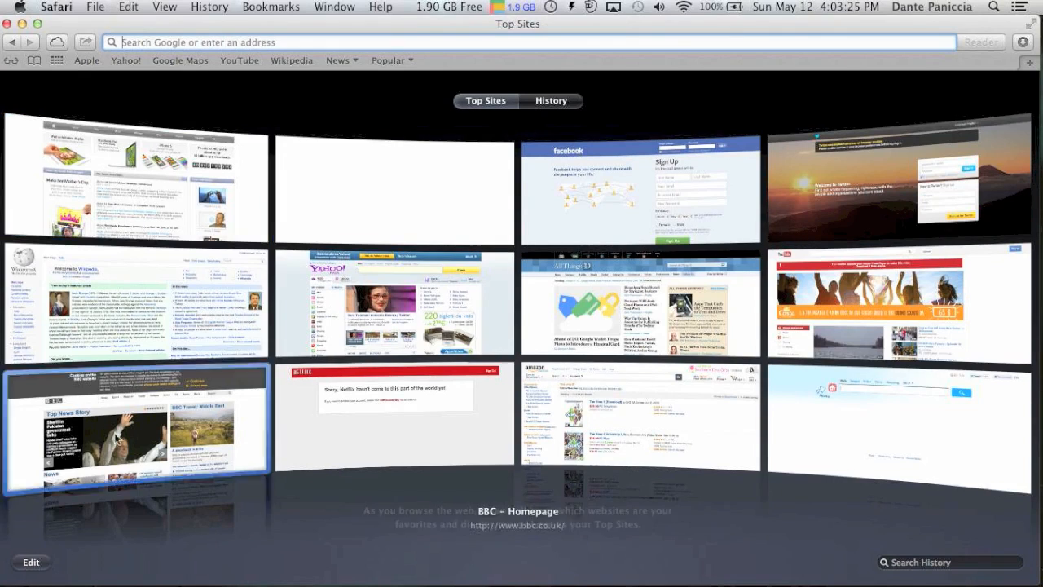
pyautogui.moveTo(434, 228)
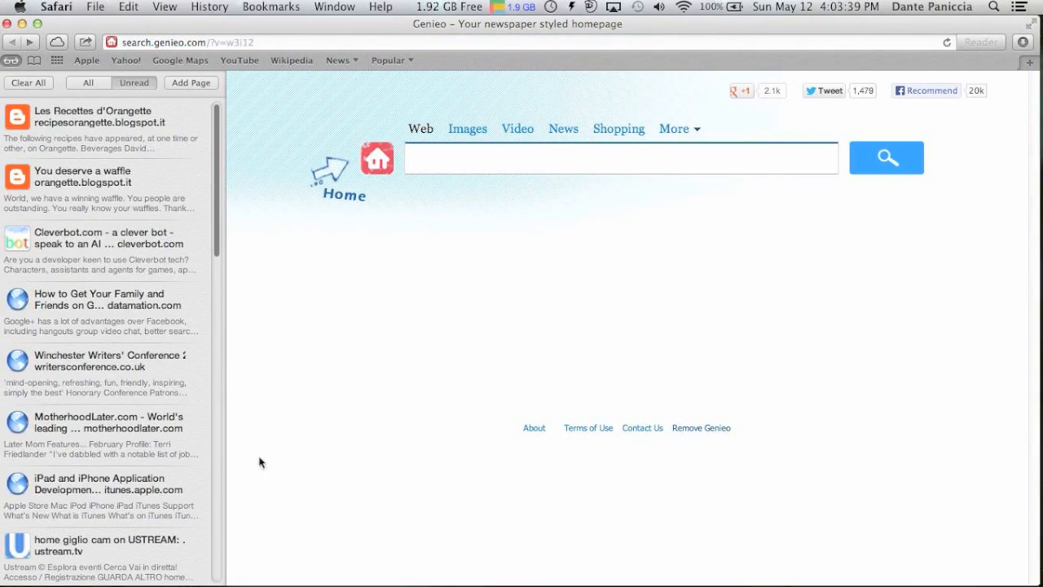
# - Clear all items from Safari's Reading List, then add the Genieo homepage to it
pyautogui.scroll(-3)
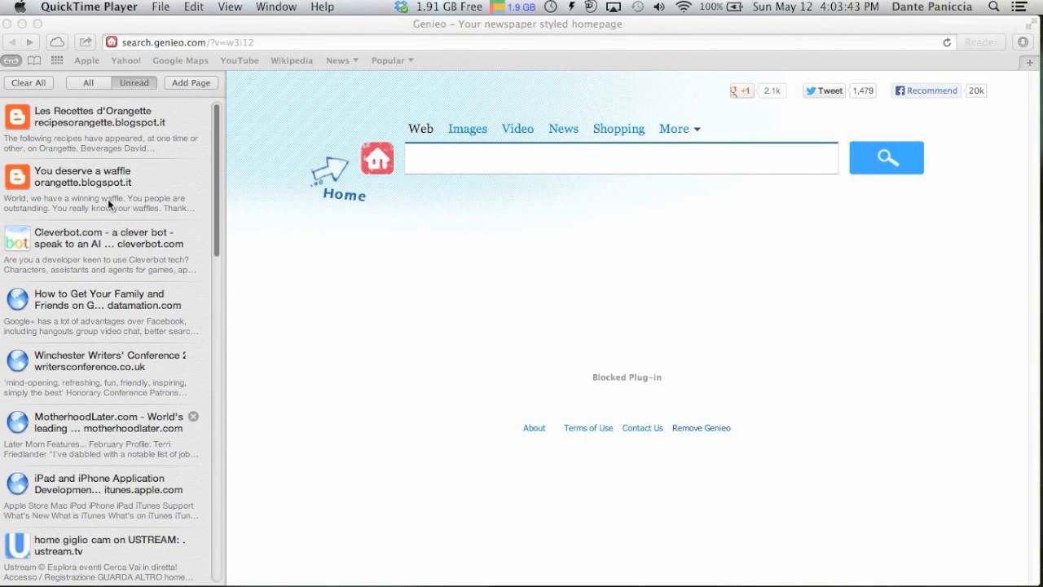
pyautogui.moveTo(194, 96)
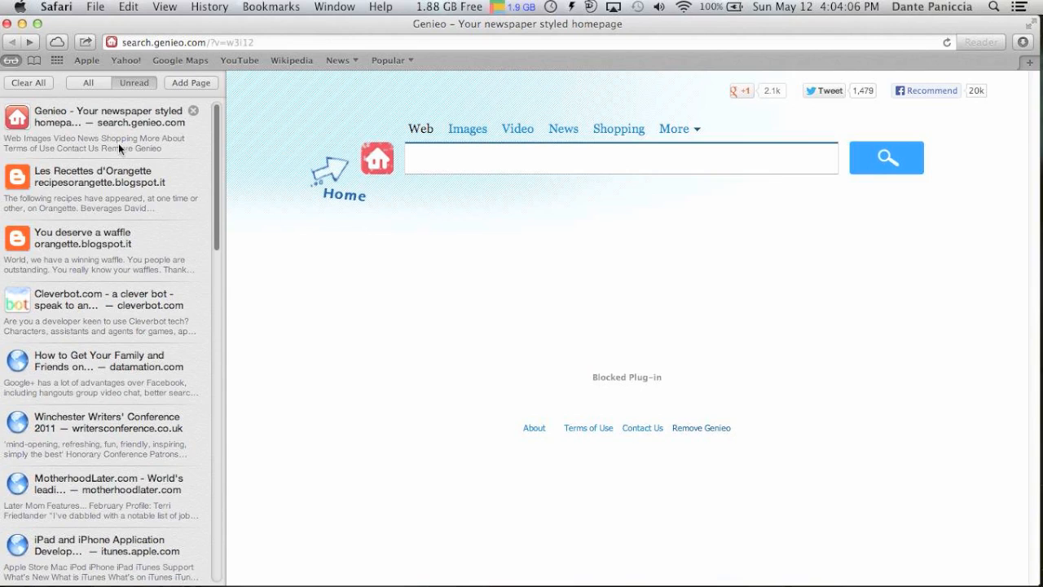
pyautogui.moveTo(39, 283)
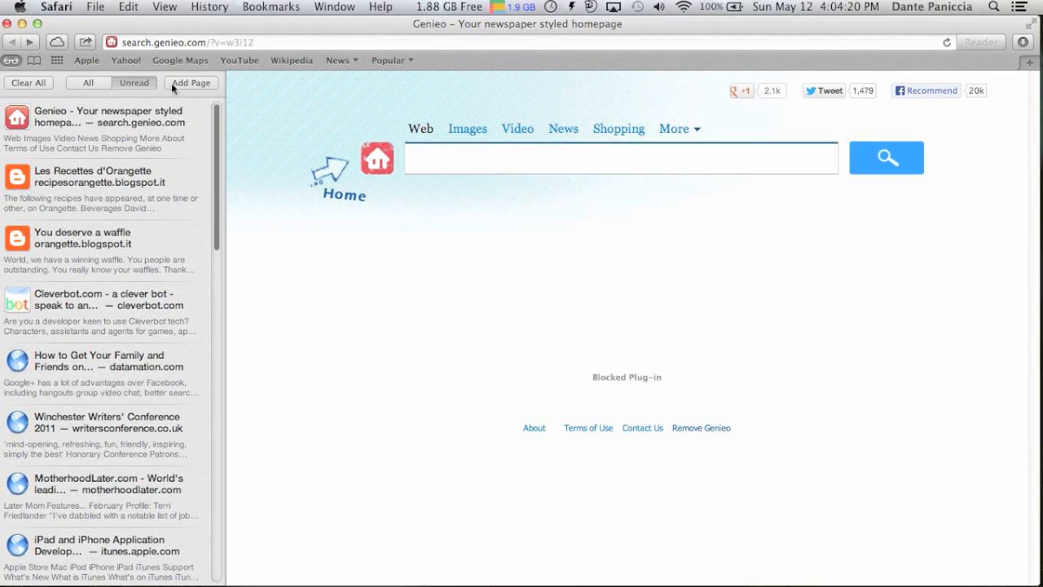
pyautogui.click(29, 81)
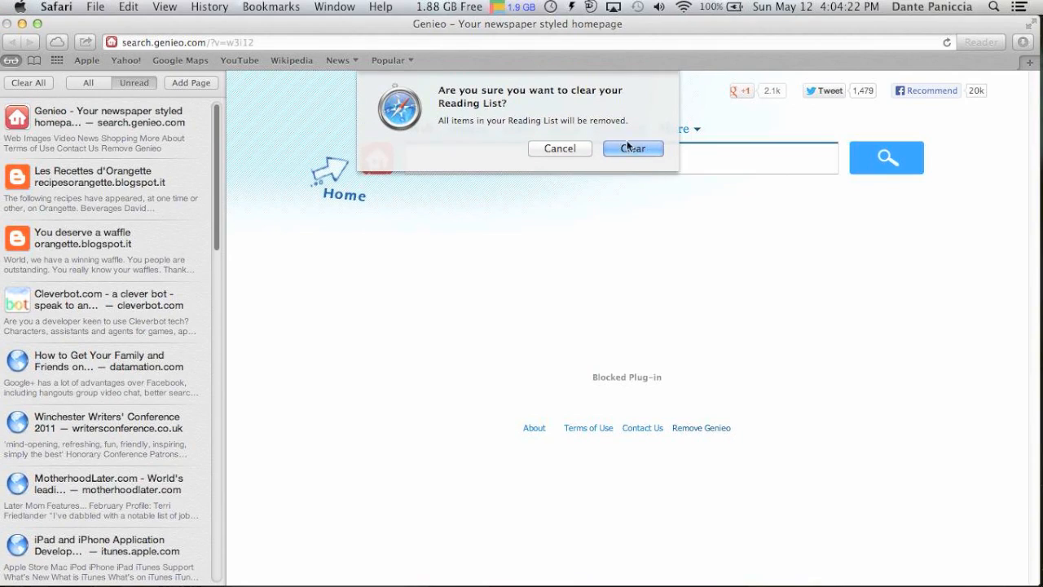
pyautogui.click(632, 147)
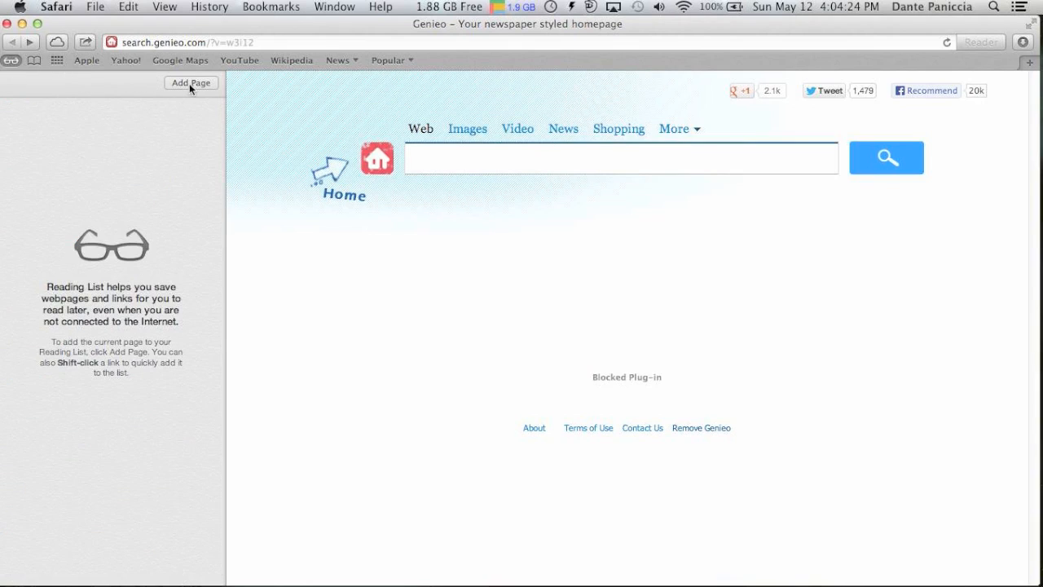
pyautogui.click(191, 82)
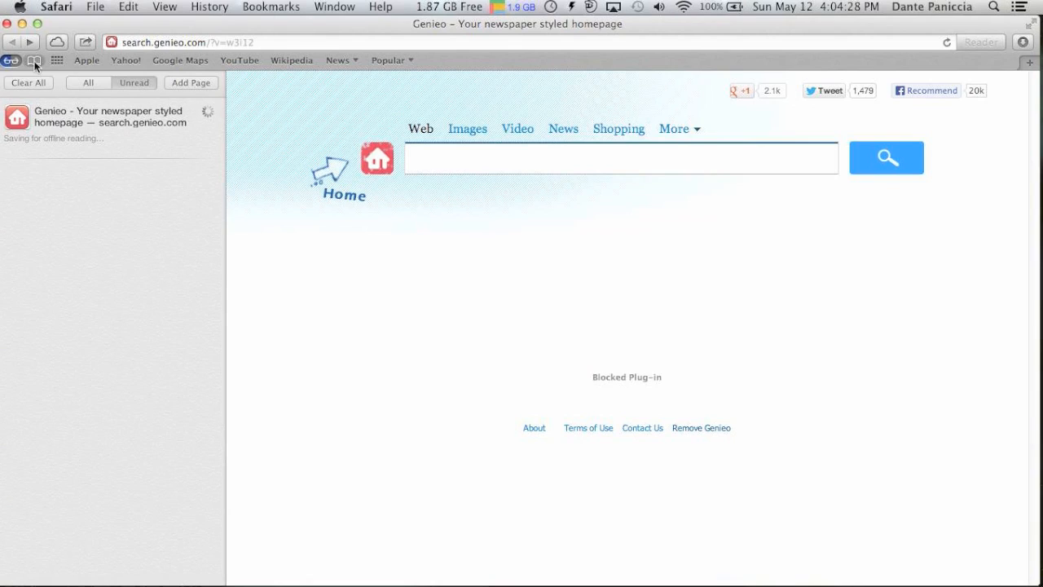
pyautogui.moveTo(172, 156)
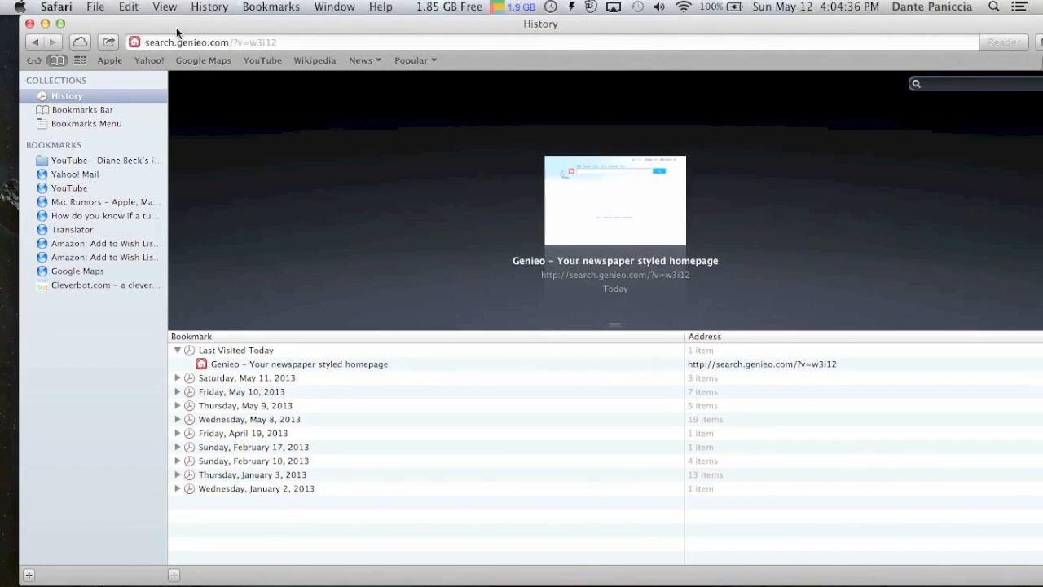
# - Expand Saturday May 11 and Friday May 10 in History and preview the YouTubers React visit
pyautogui.click(298, 364)
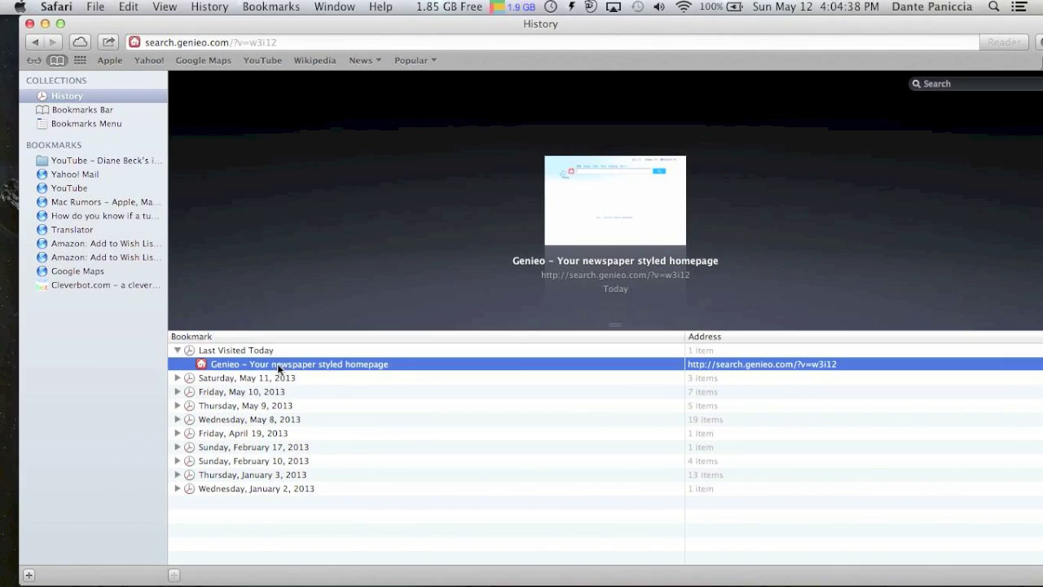
pyautogui.click(176, 378)
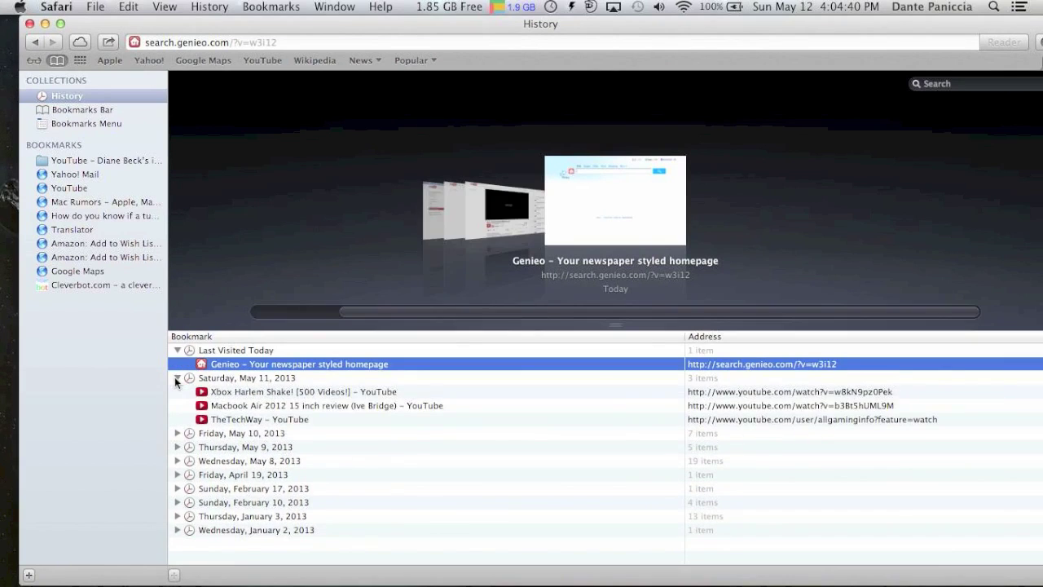
pyautogui.click(329, 404)
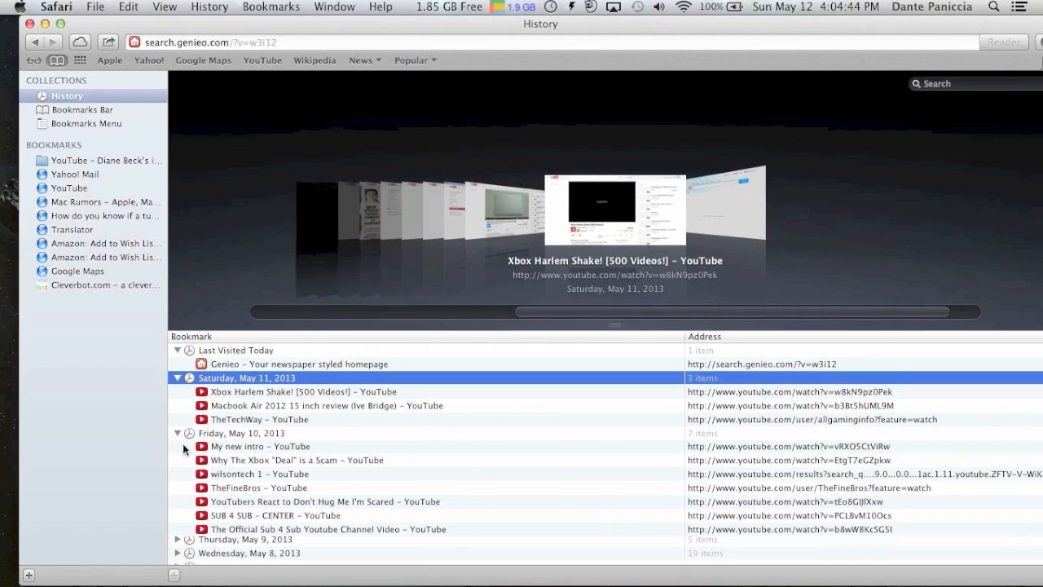
pyautogui.click(324, 502)
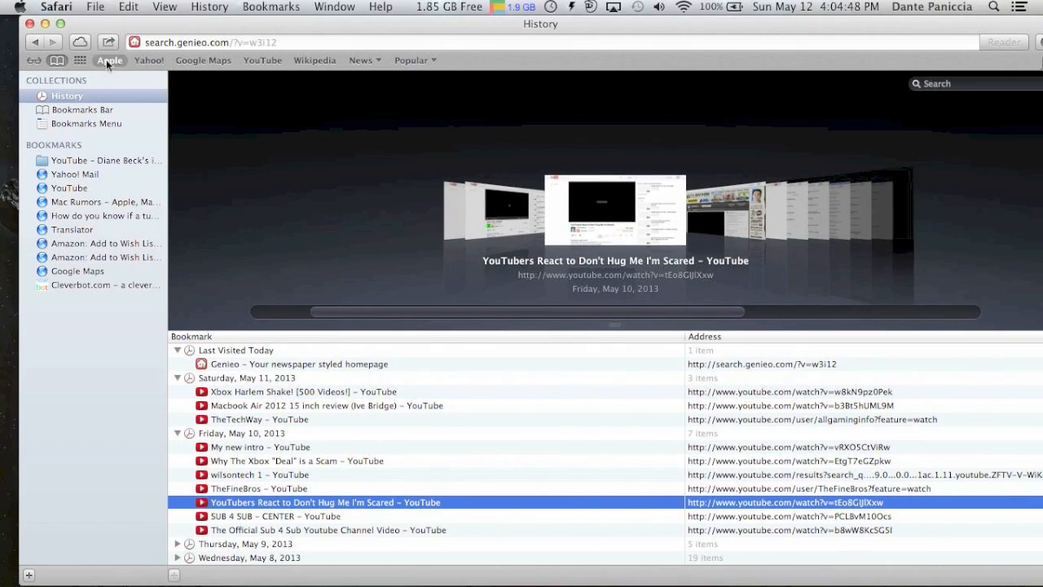
pyautogui.moveTo(508, 36)
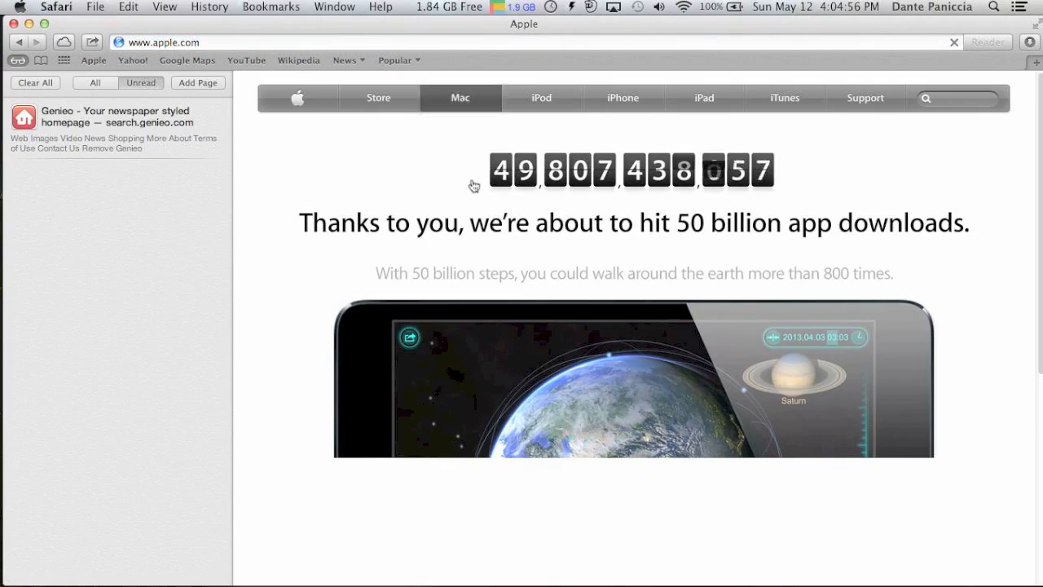
# - Browse apple.com to the 50 billion app downloads countdown page, then close Safari
pyautogui.scroll(-3)
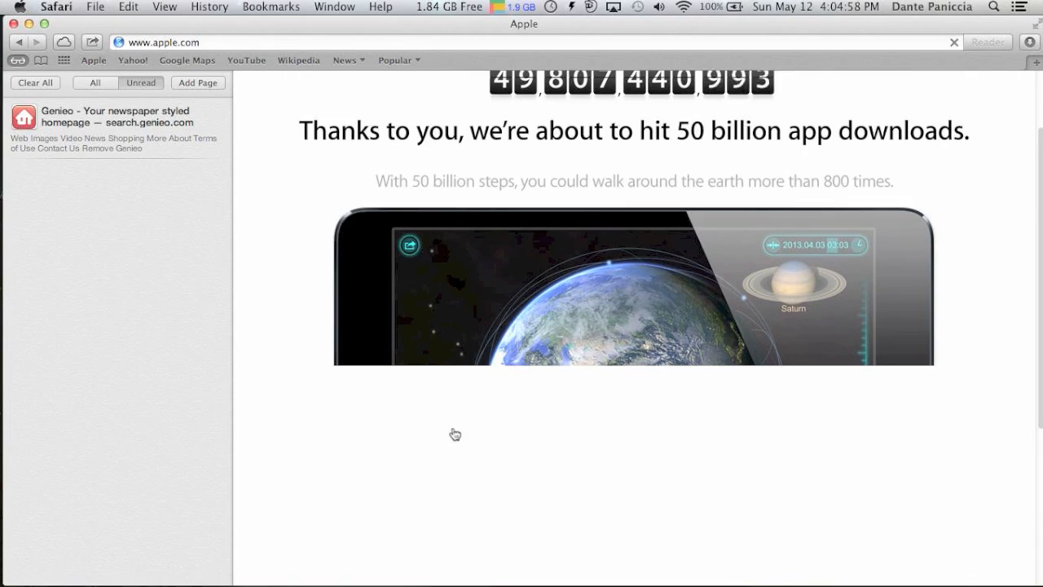
pyautogui.scroll(-3)
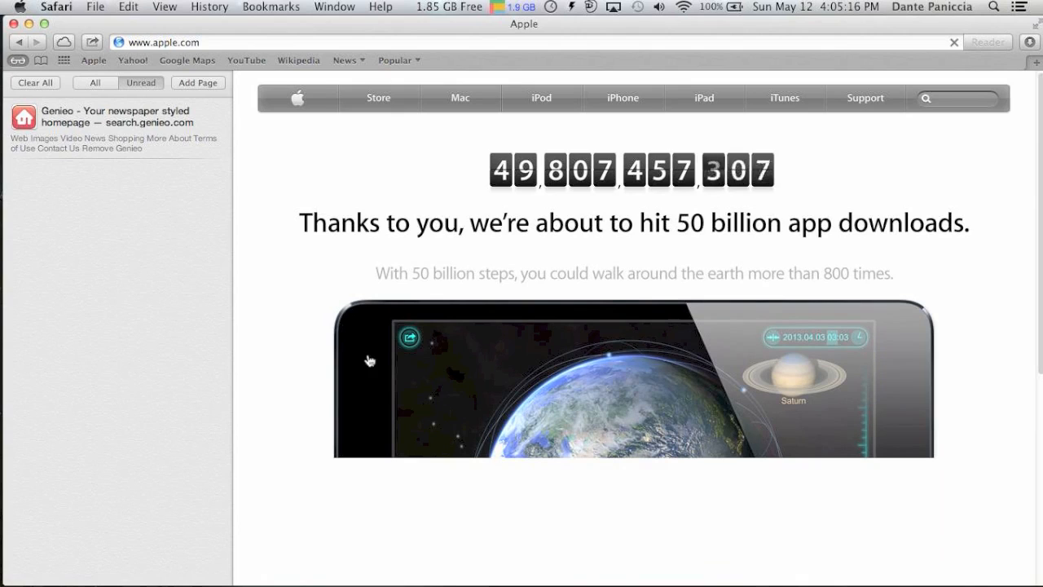
pyautogui.moveTo(599, 274)
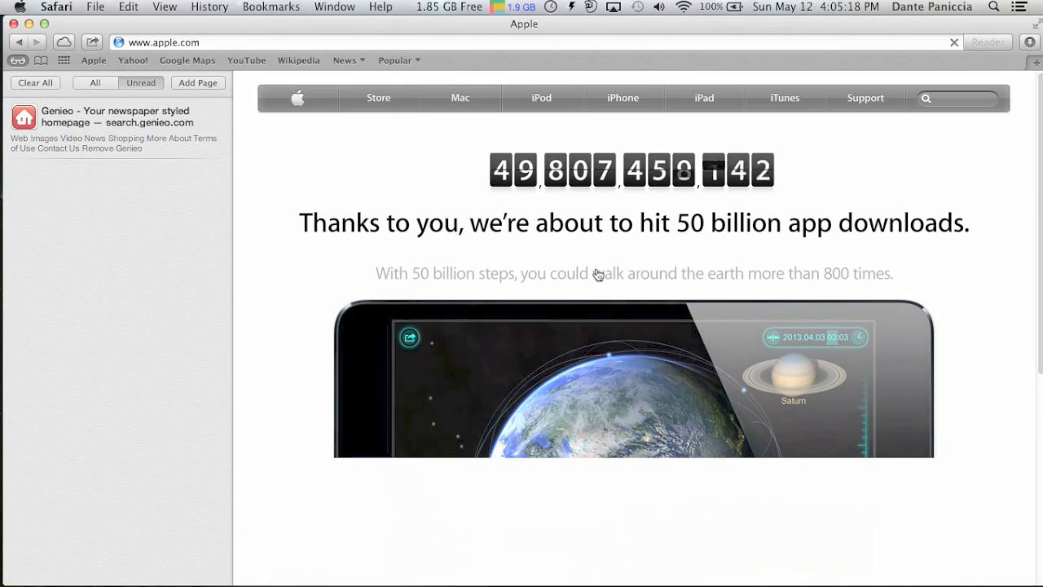
pyautogui.scroll(-3)
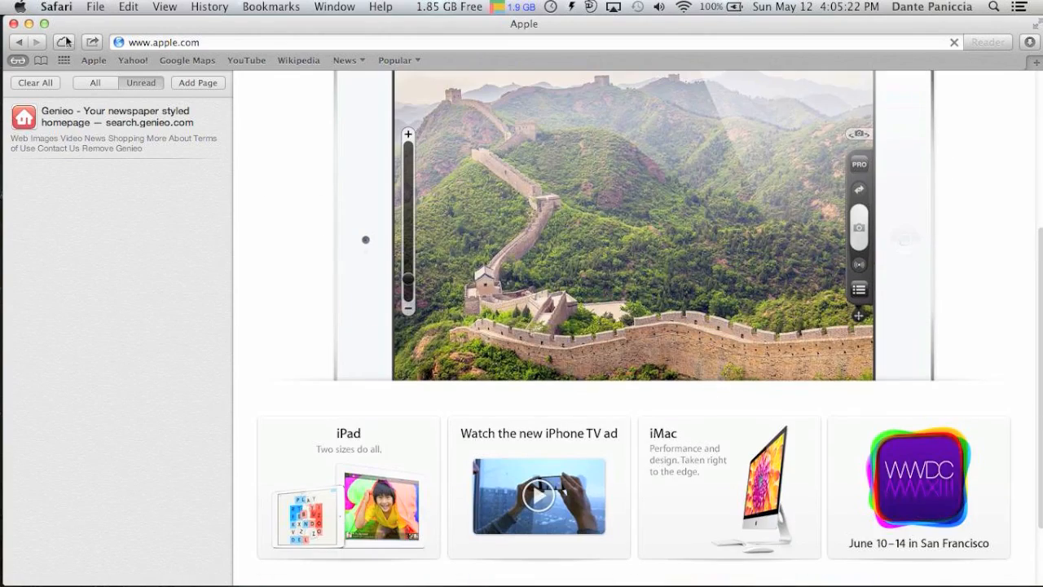
pyautogui.click(64, 42)
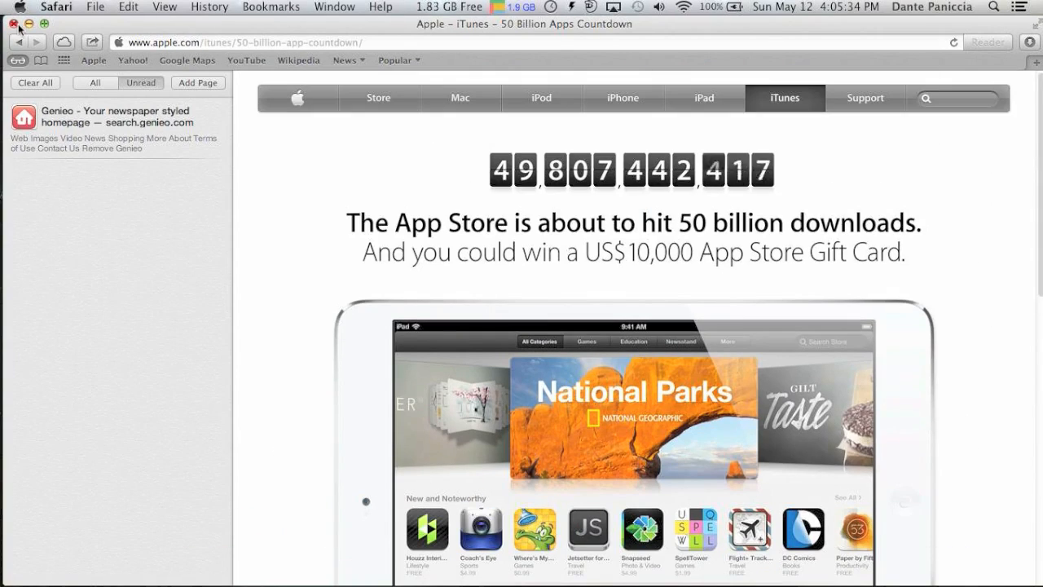
pyautogui.click(18, 22)
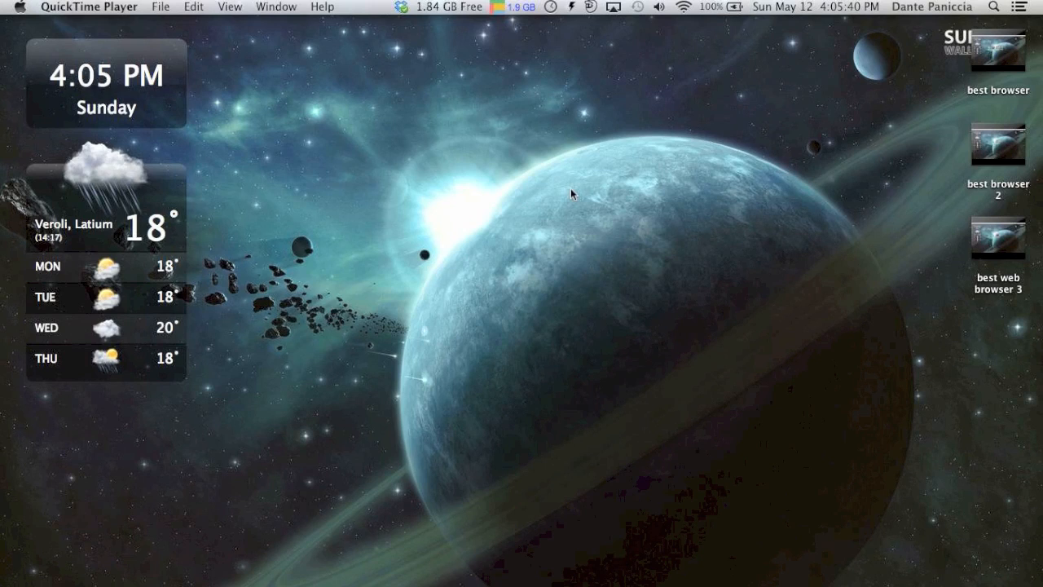
pyautogui.moveTo(614, 163)
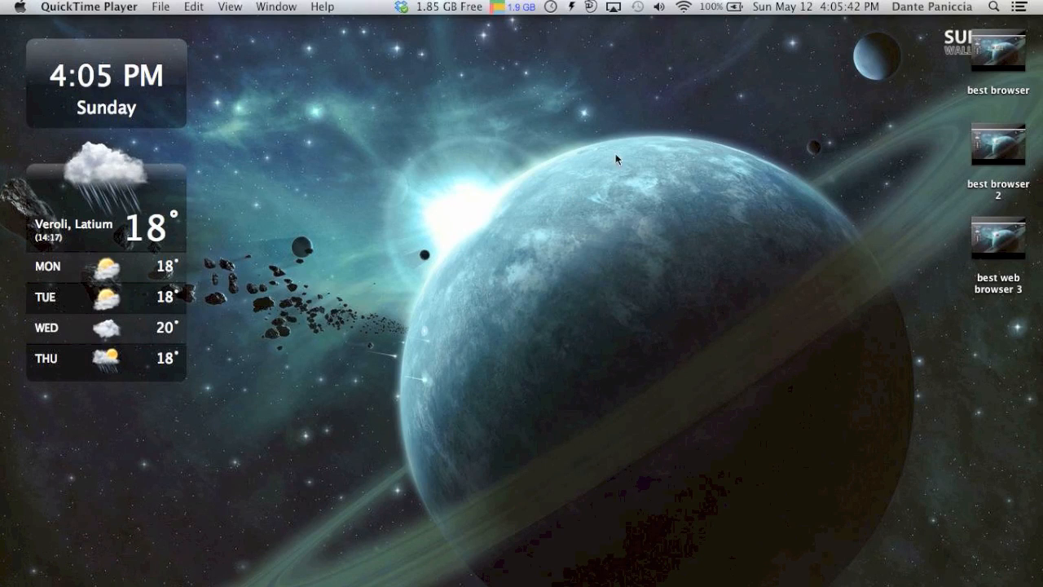
pyautogui.moveTo(564, 231)
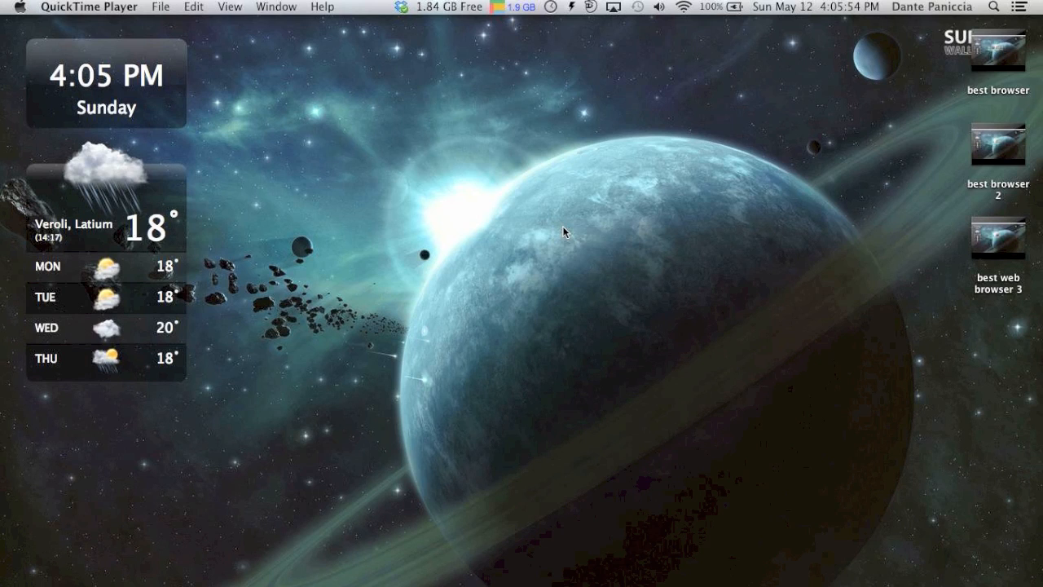
pyautogui.moveTo(565, 268)
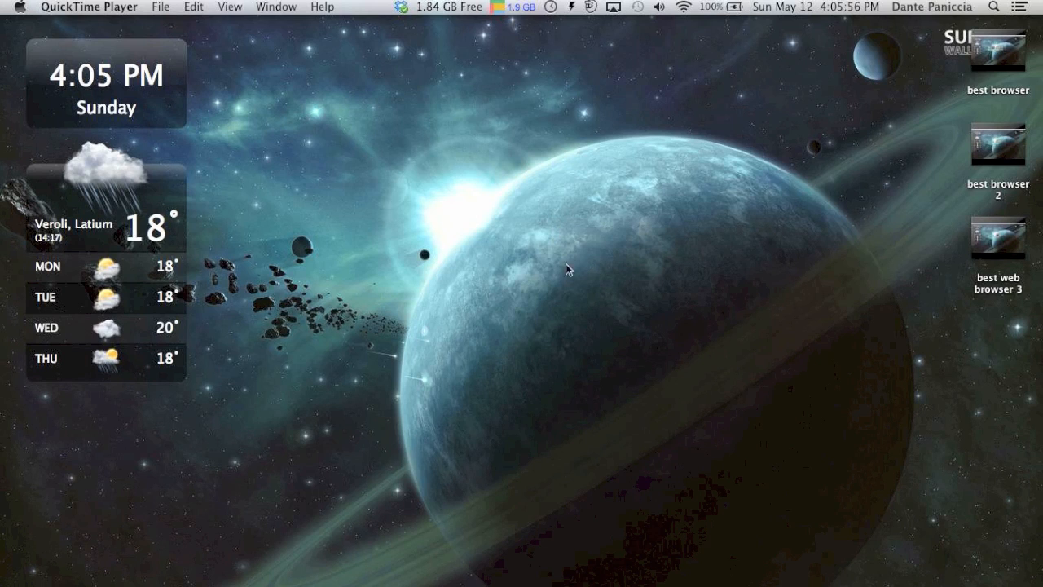